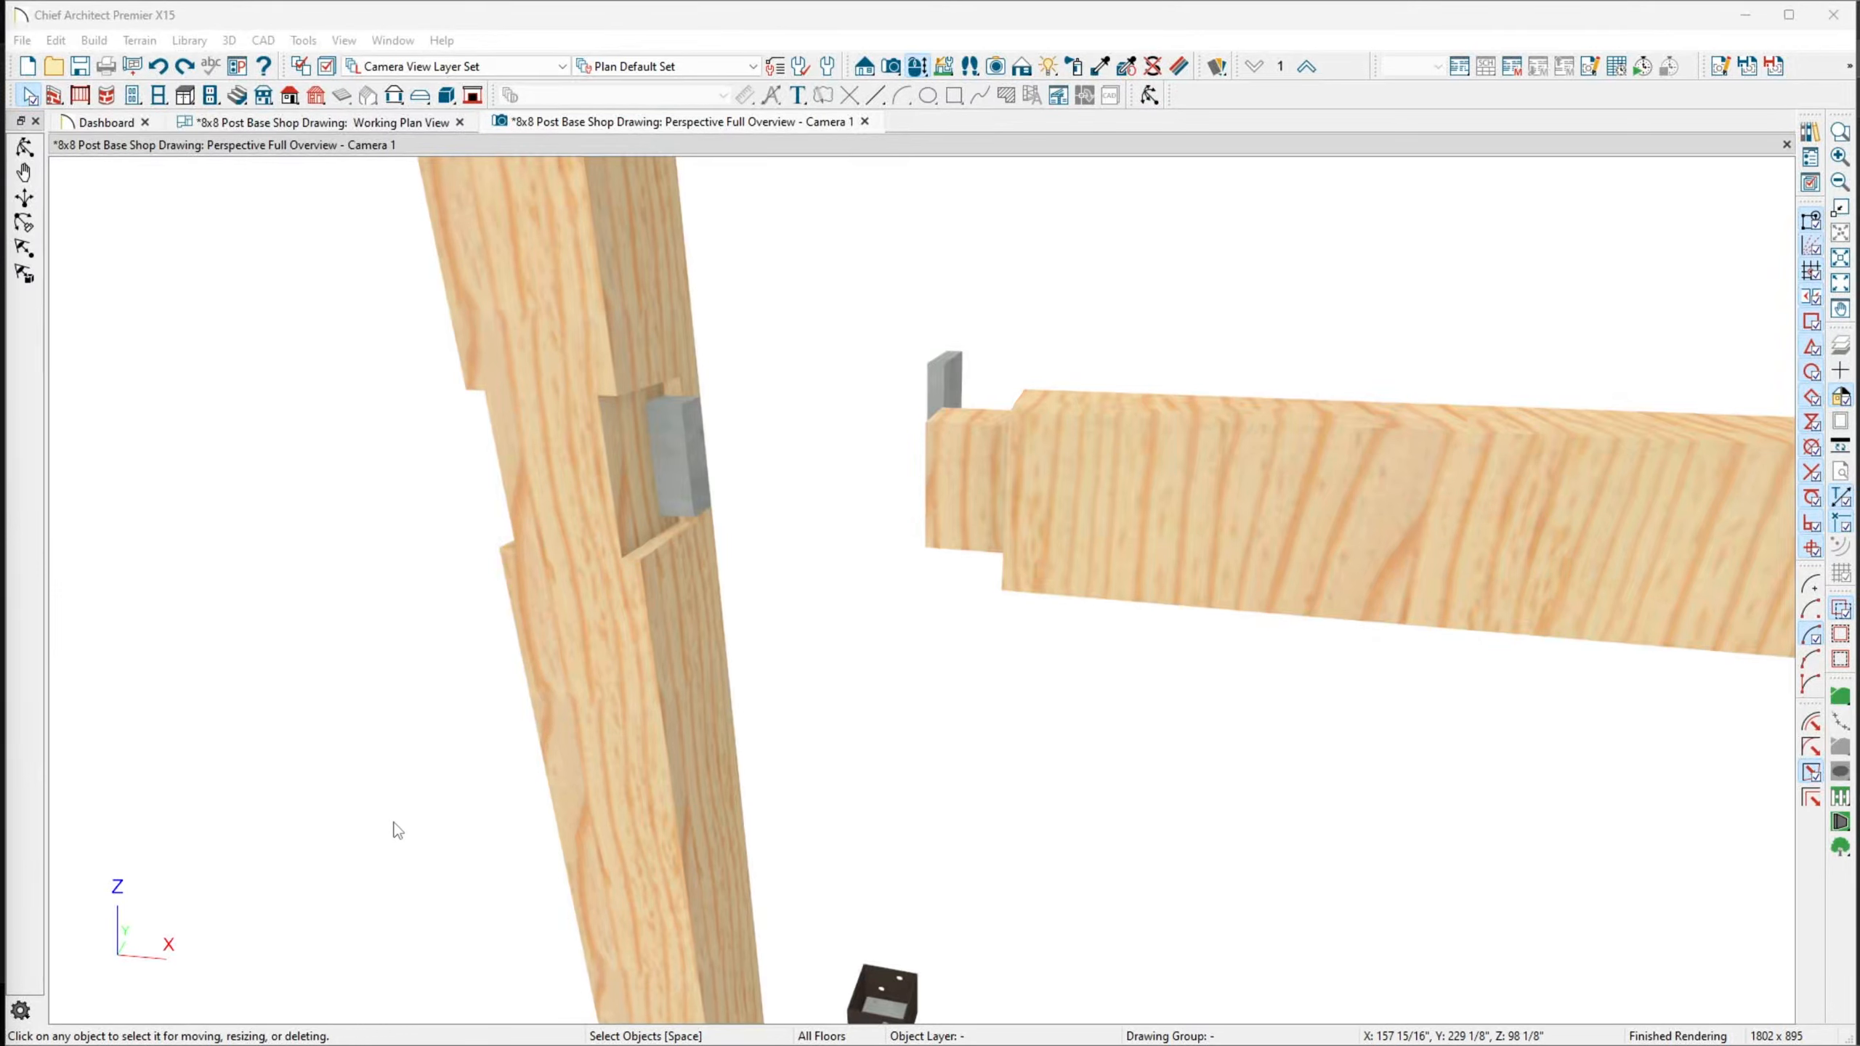
pyautogui.moveTo(415, 830)
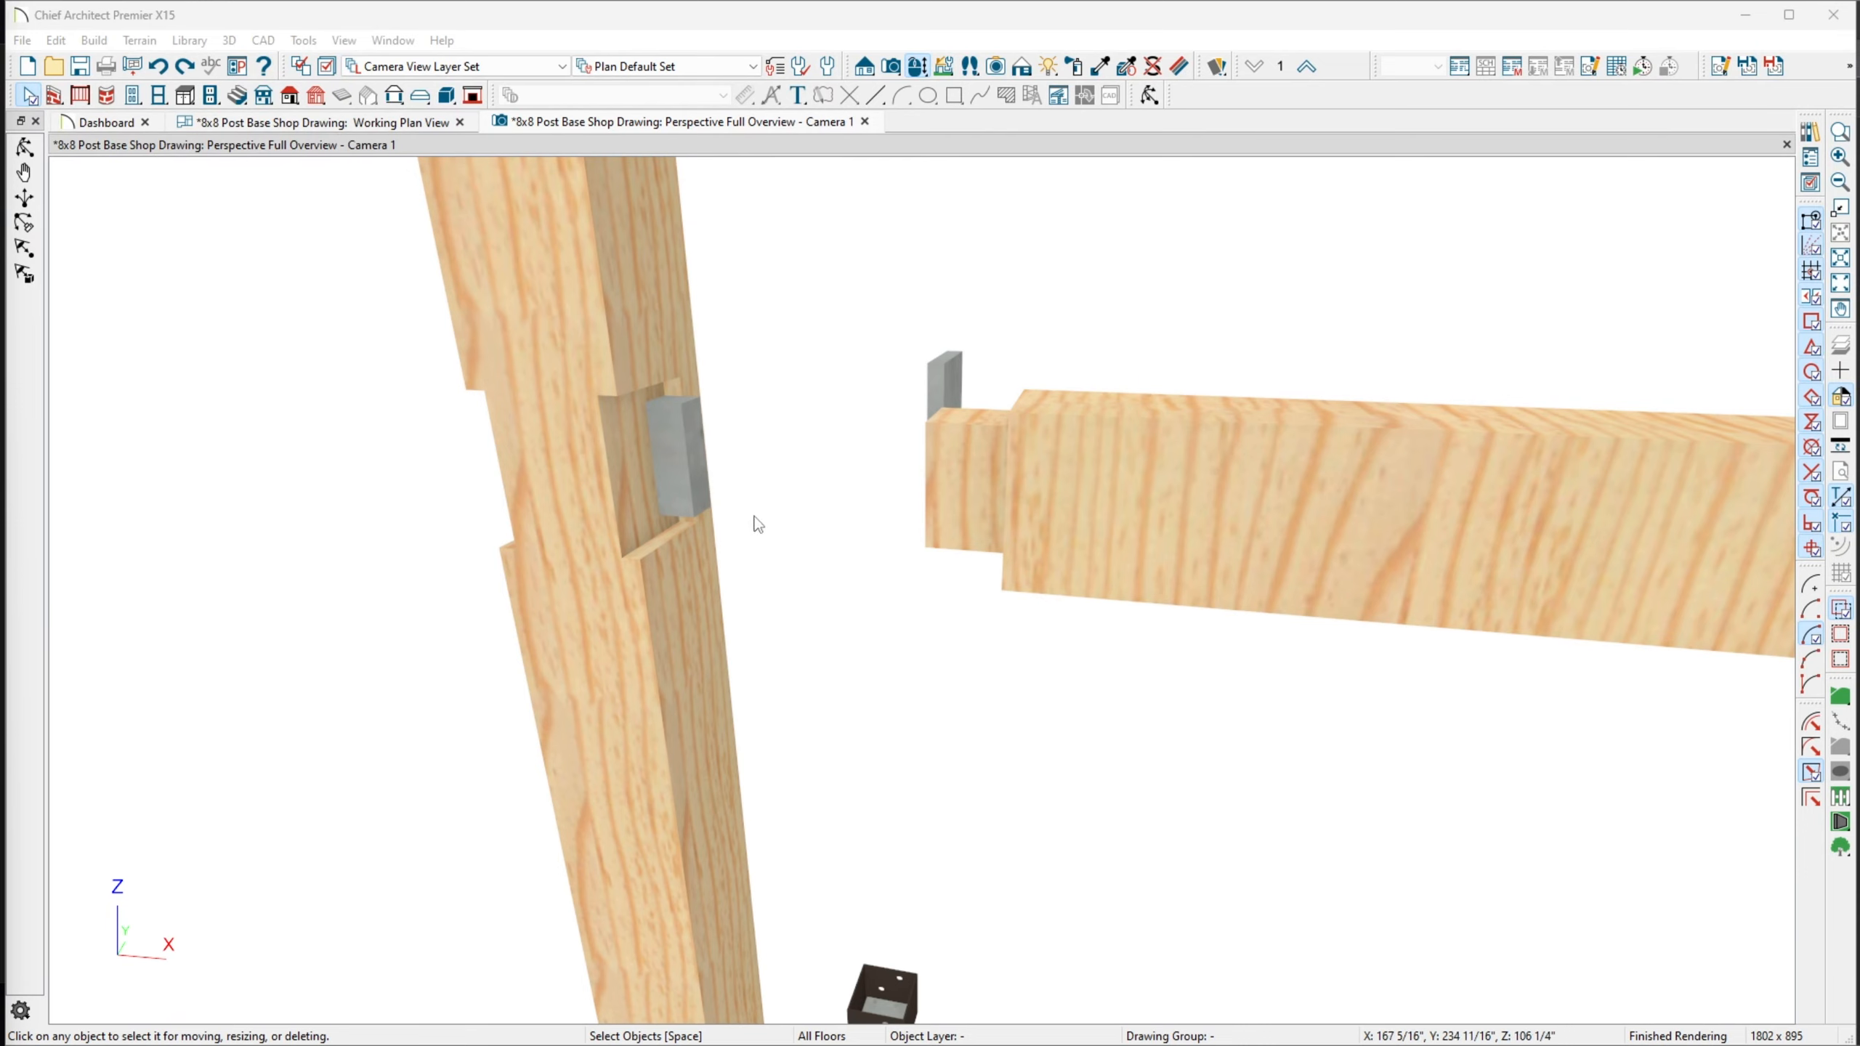
pyautogui.moveTo(895, 462)
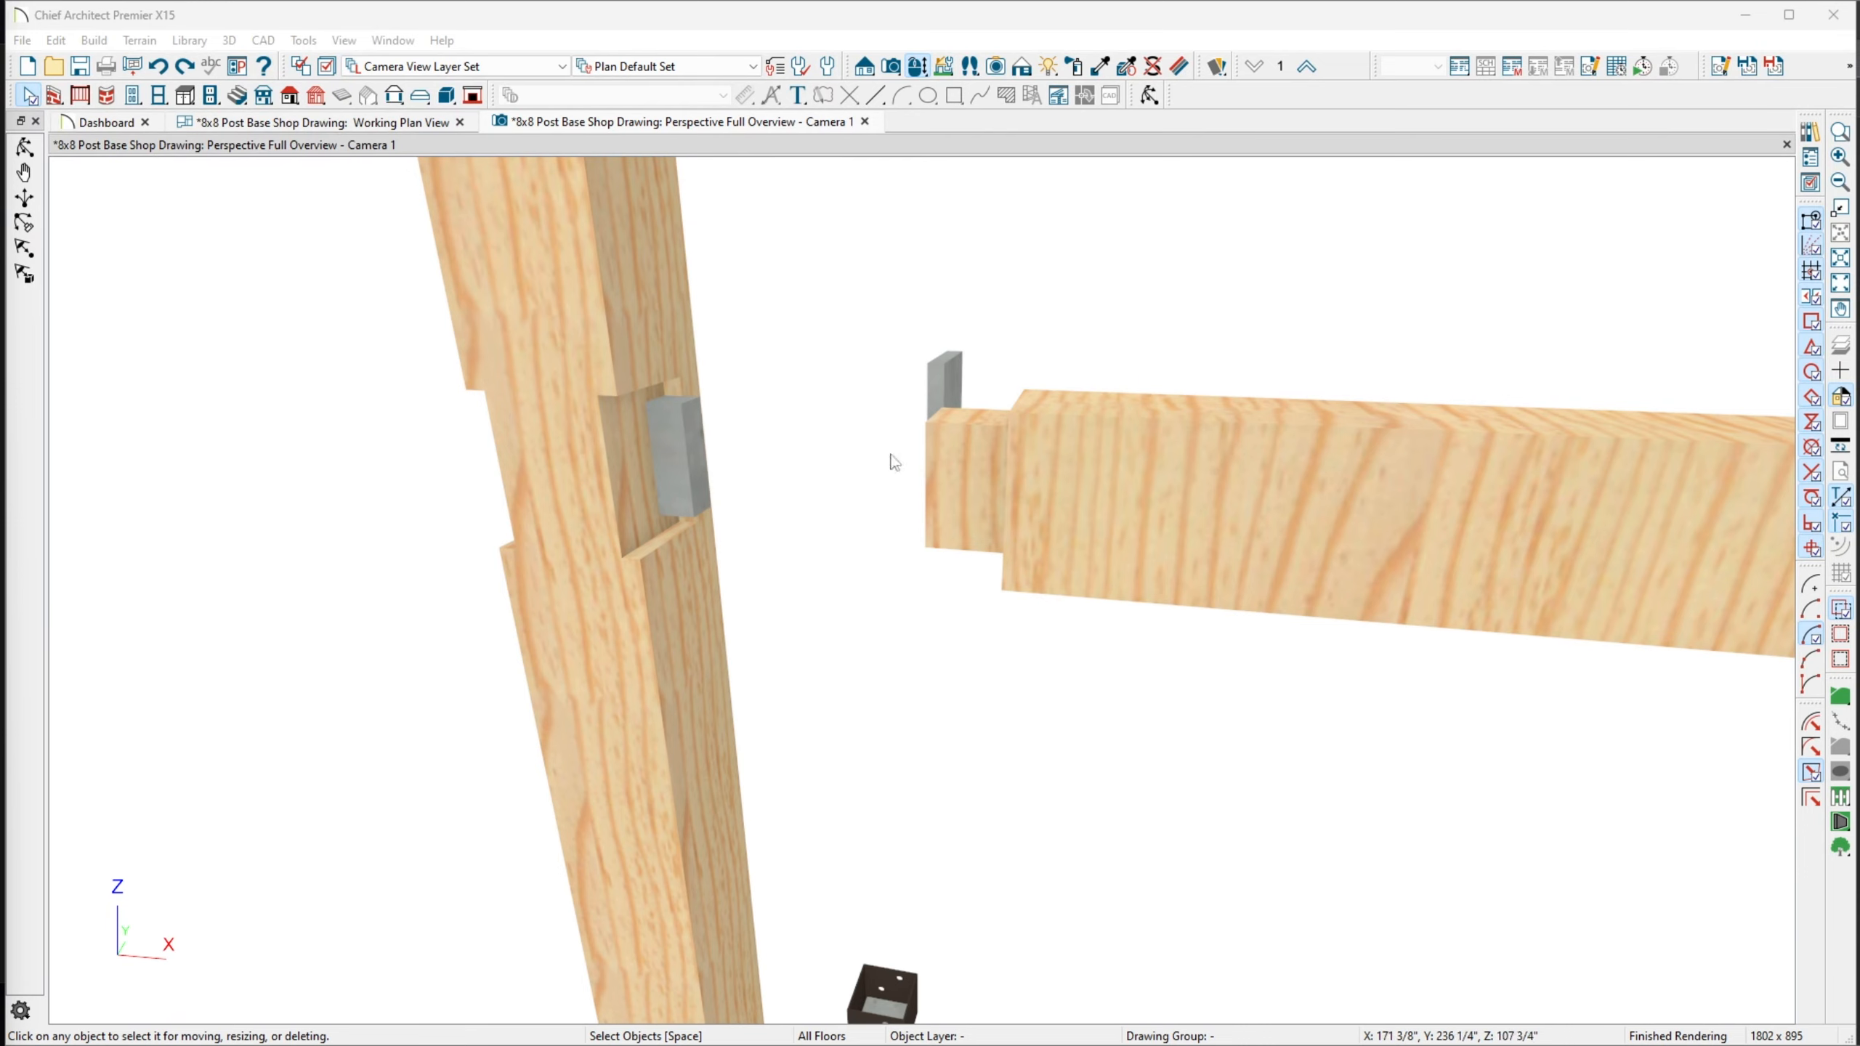
pyautogui.moveTo(618, 479)
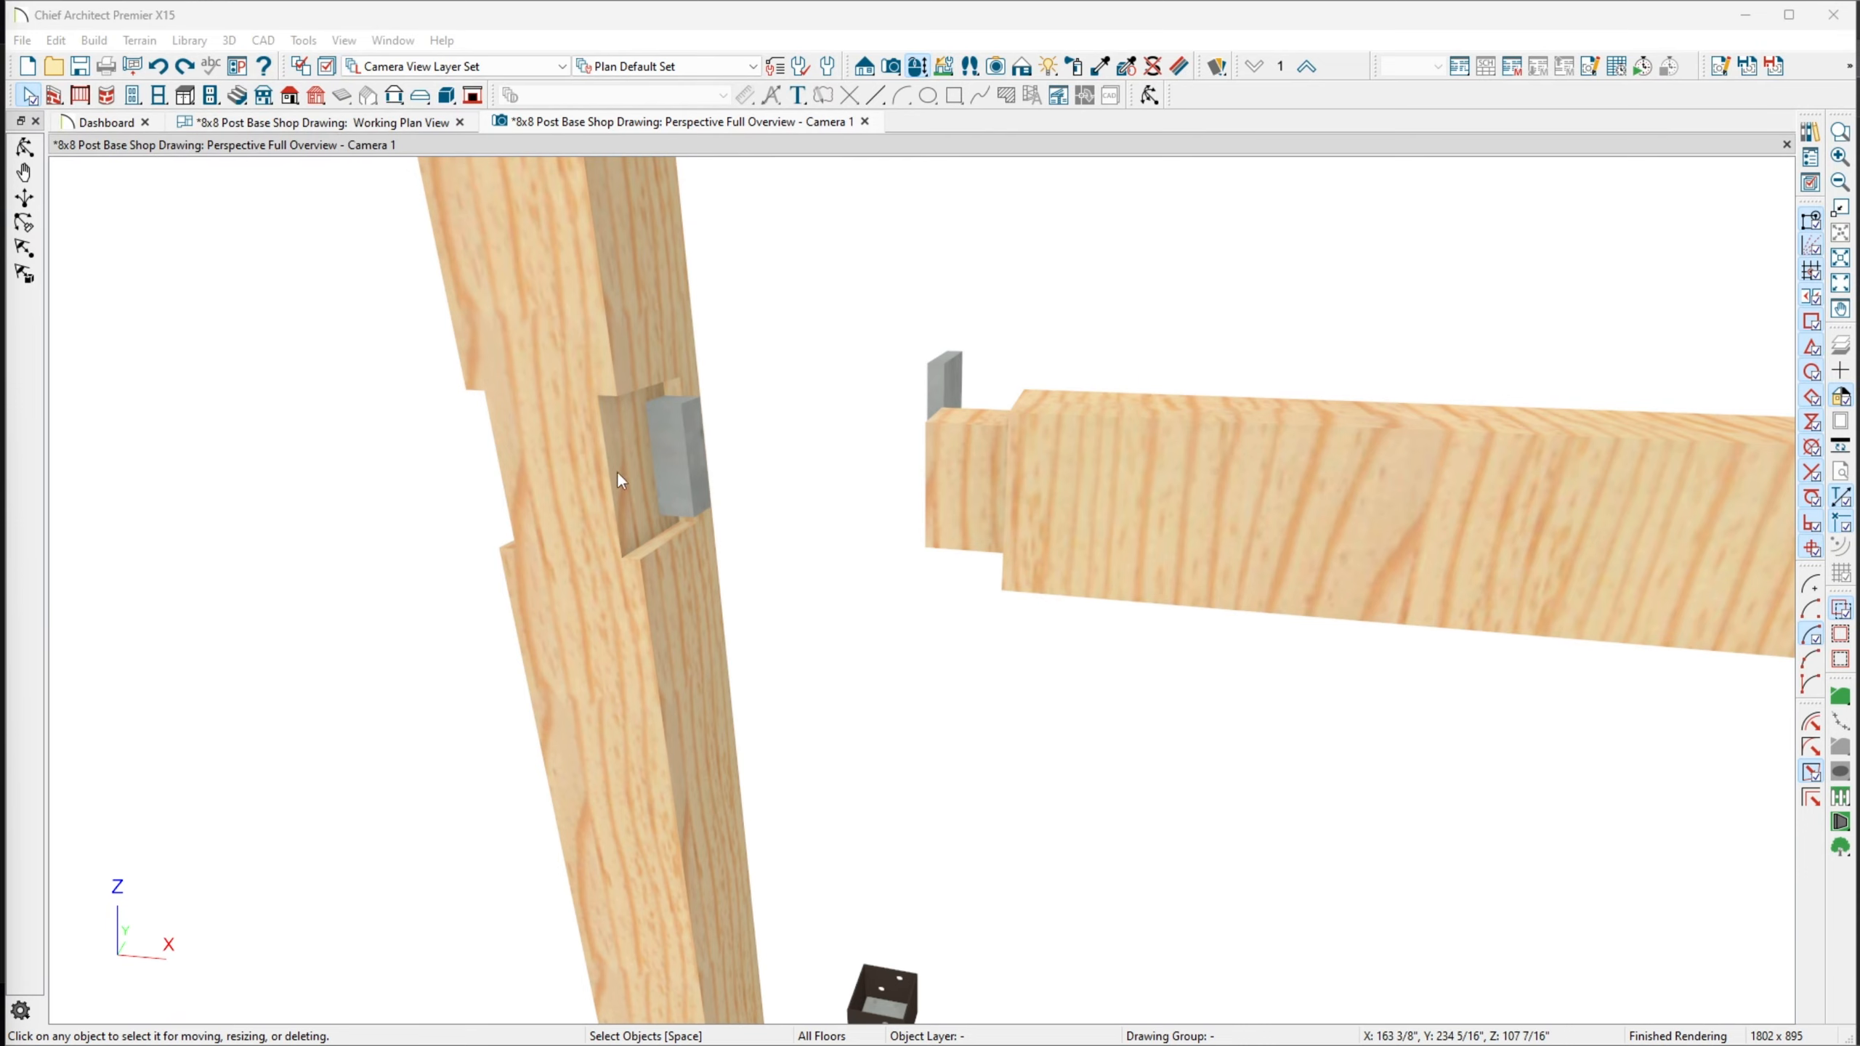
pyautogui.moveTo(915, 432)
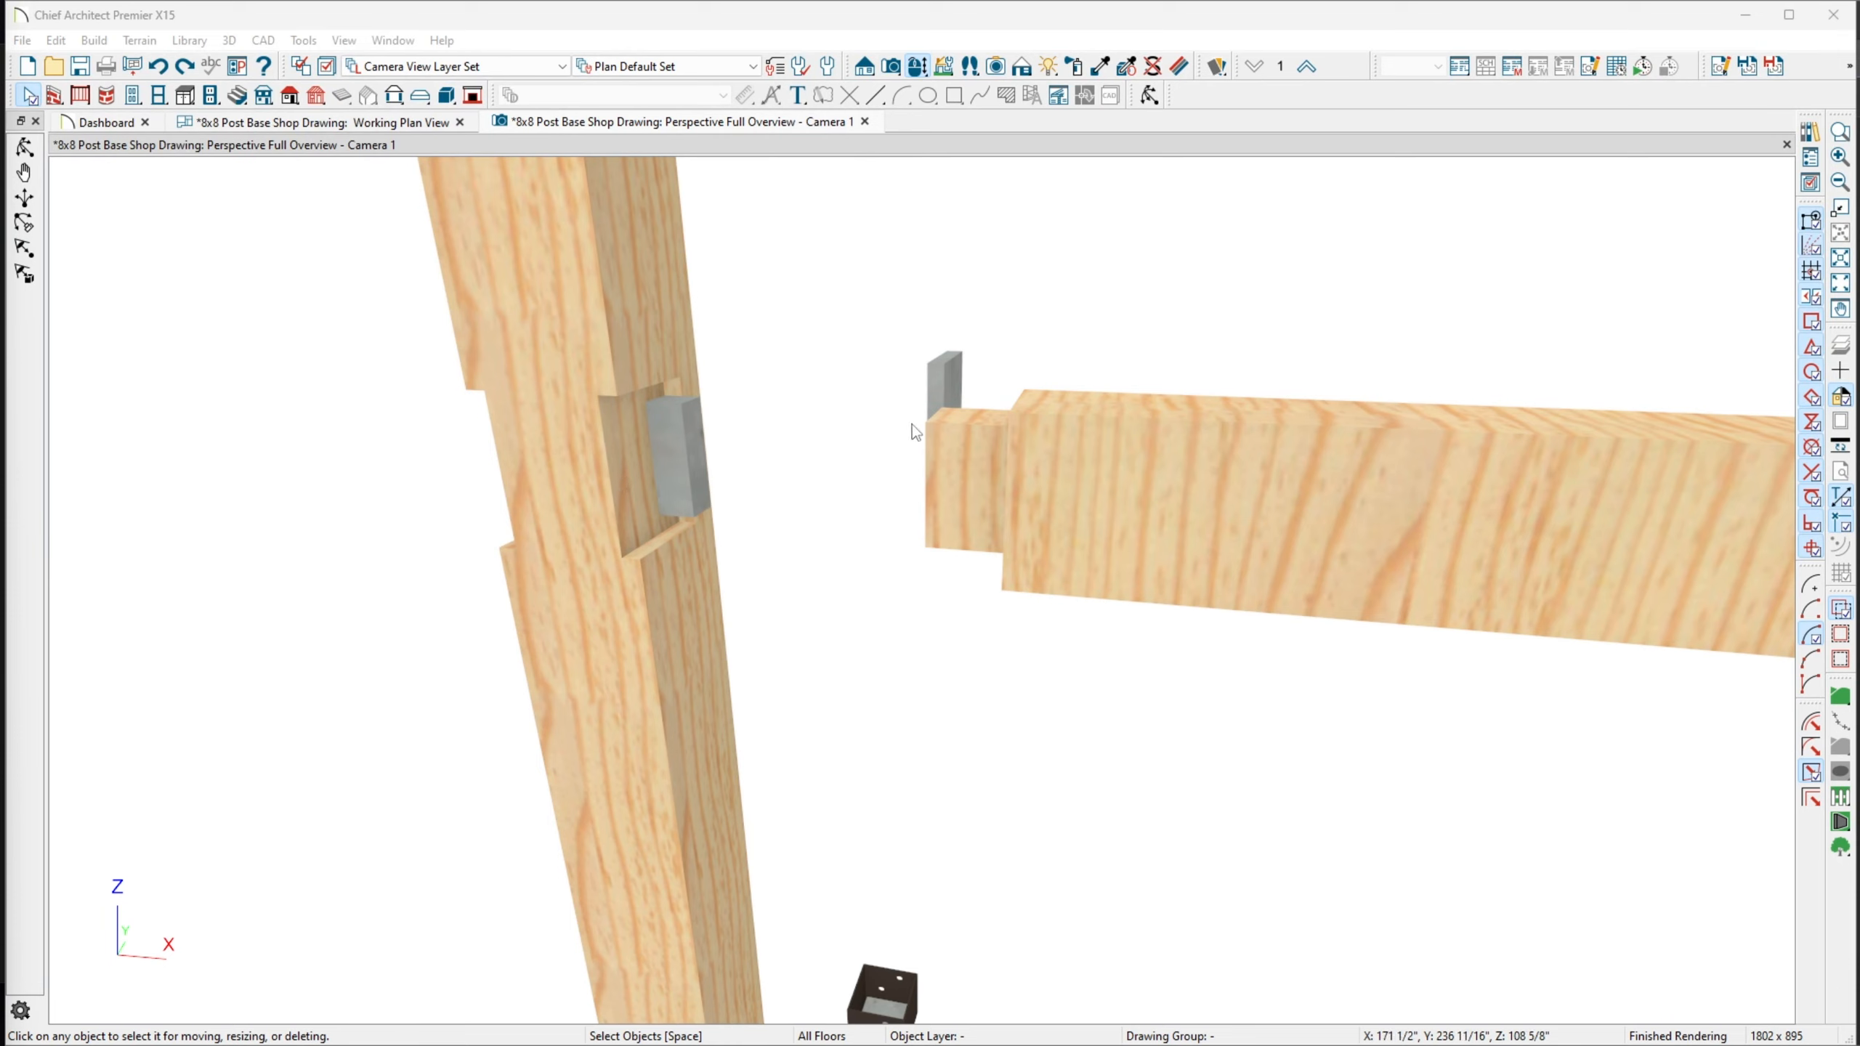
pyautogui.moveTo(718, 452)
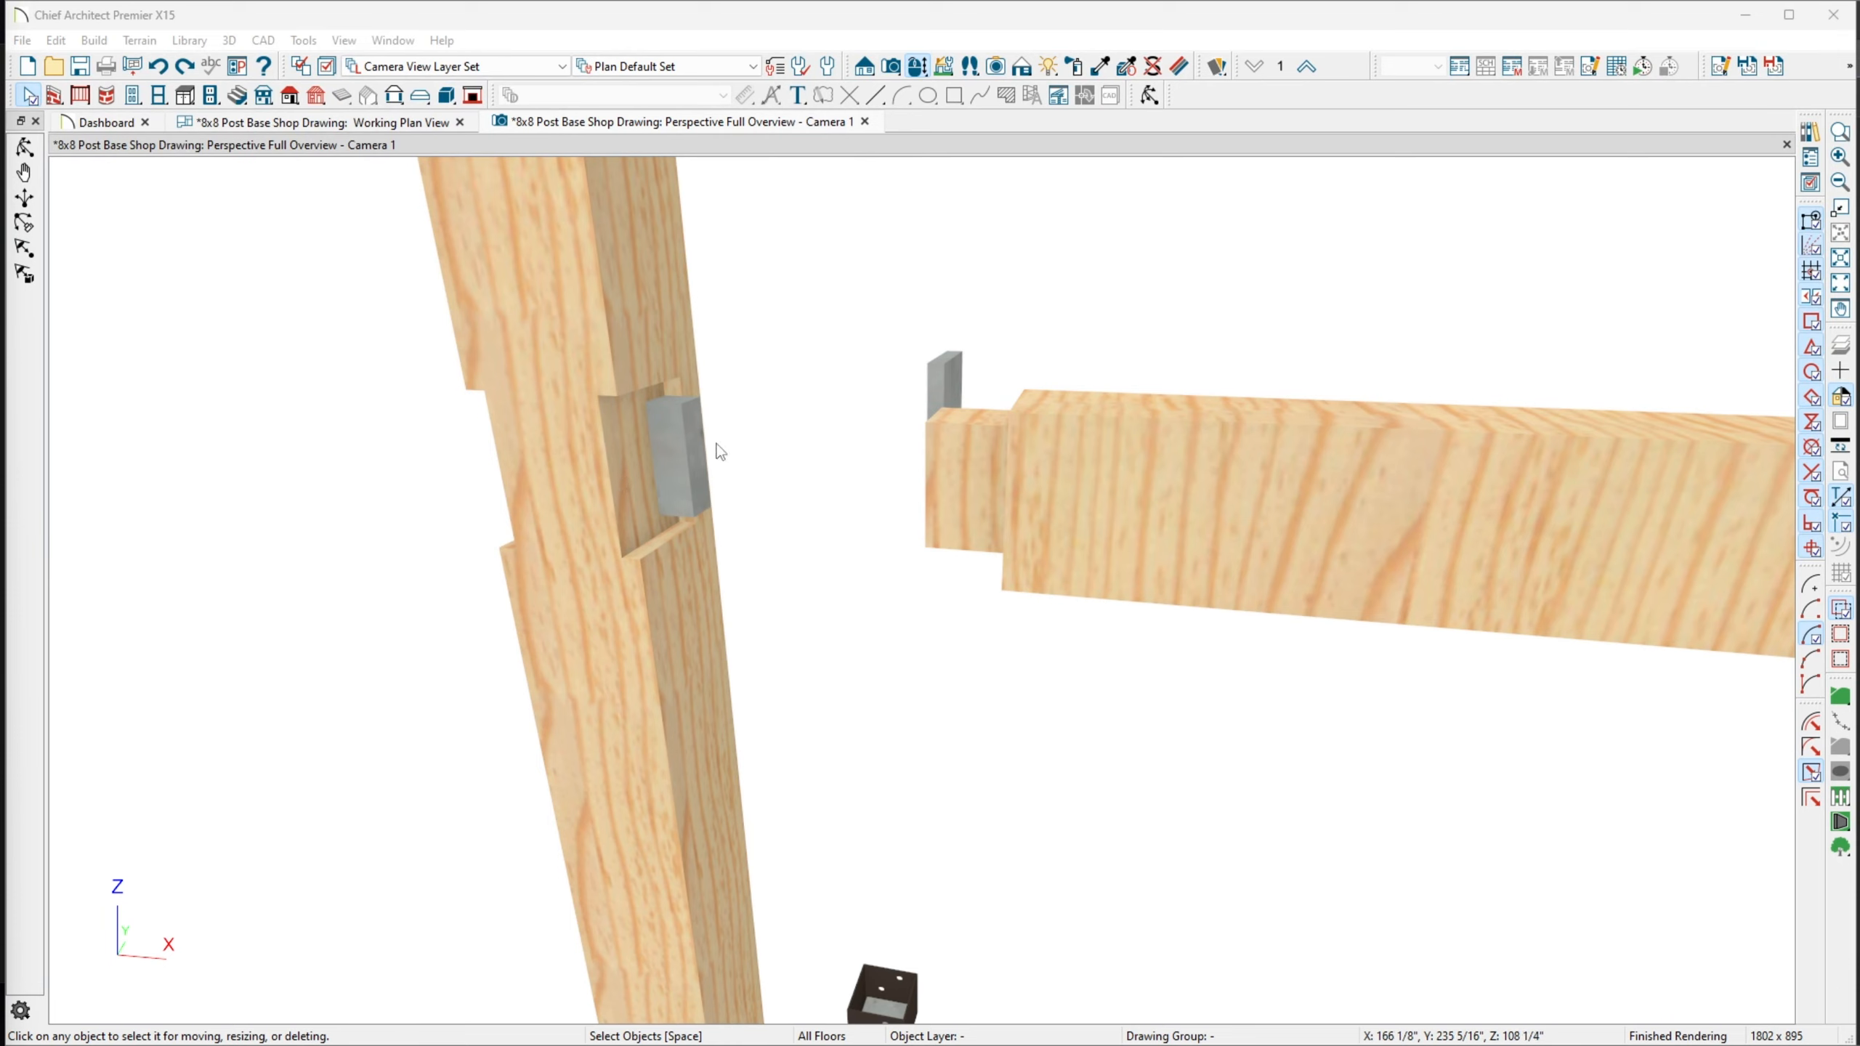
pyautogui.moveTo(731, 317)
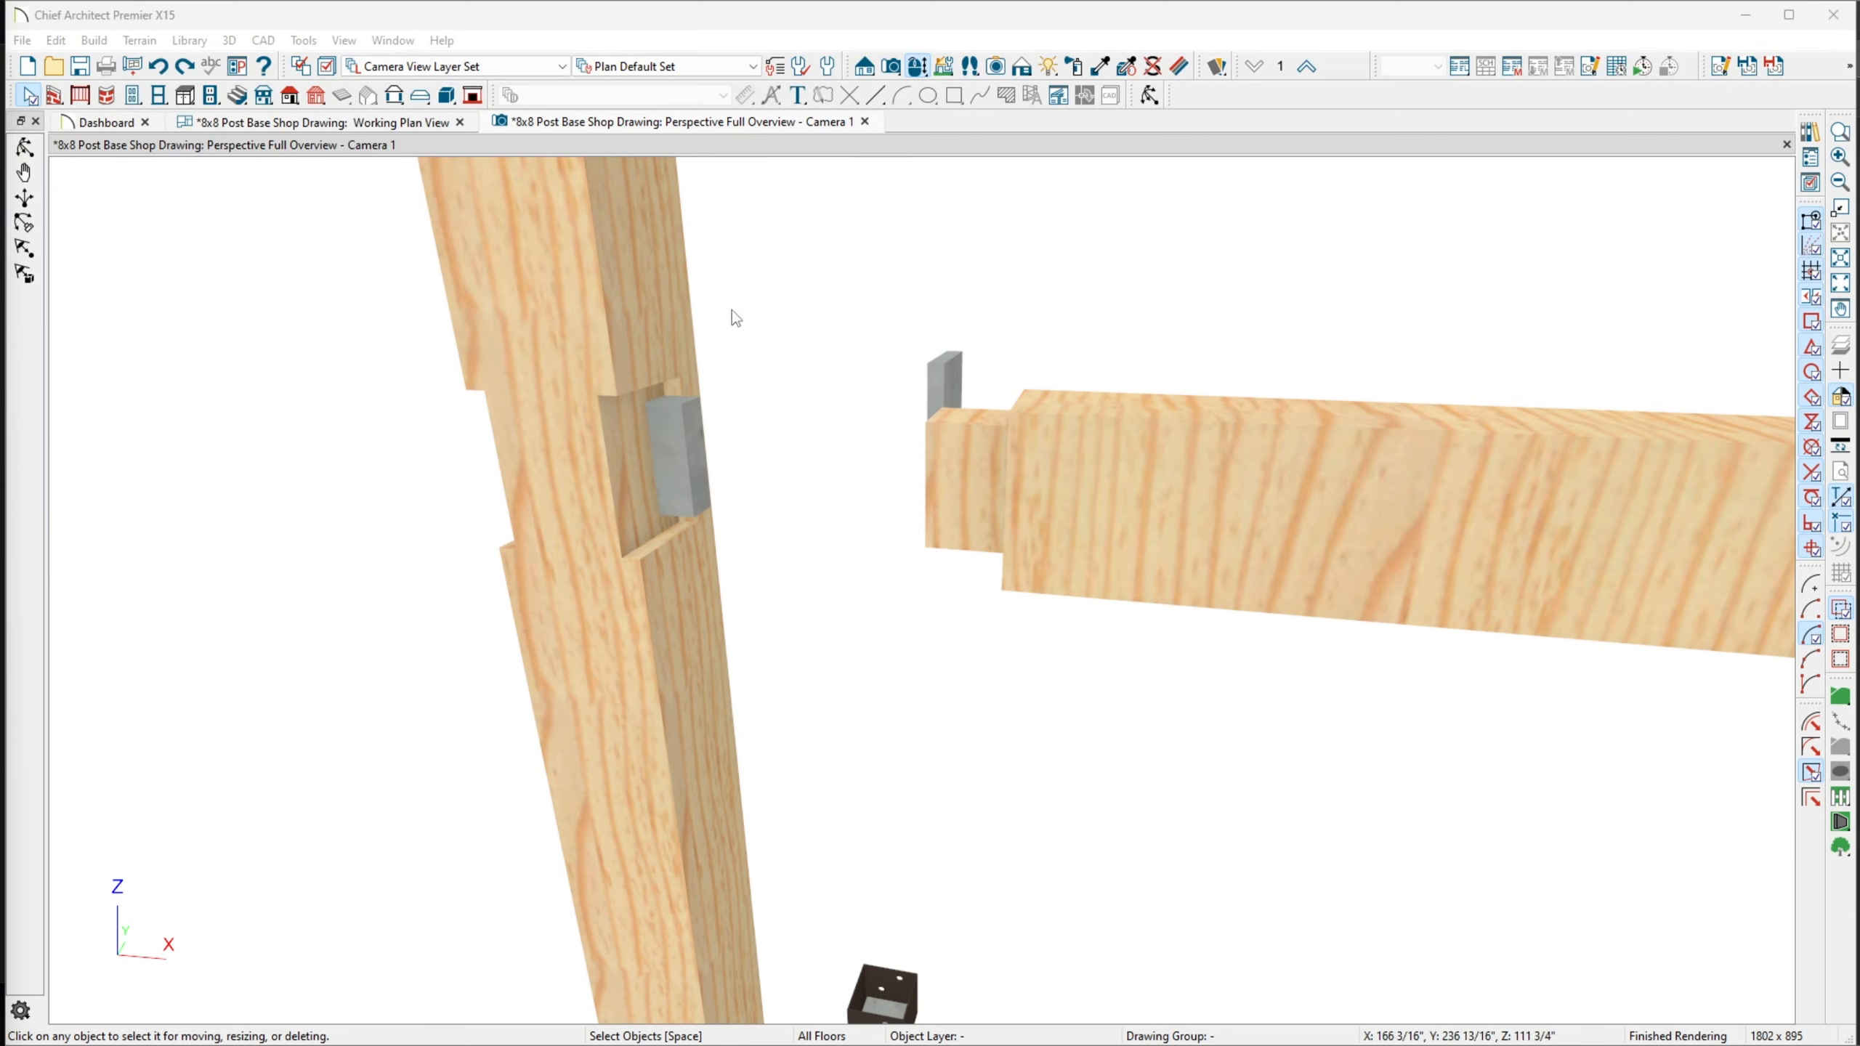
pyautogui.moveTo(1000, 513)
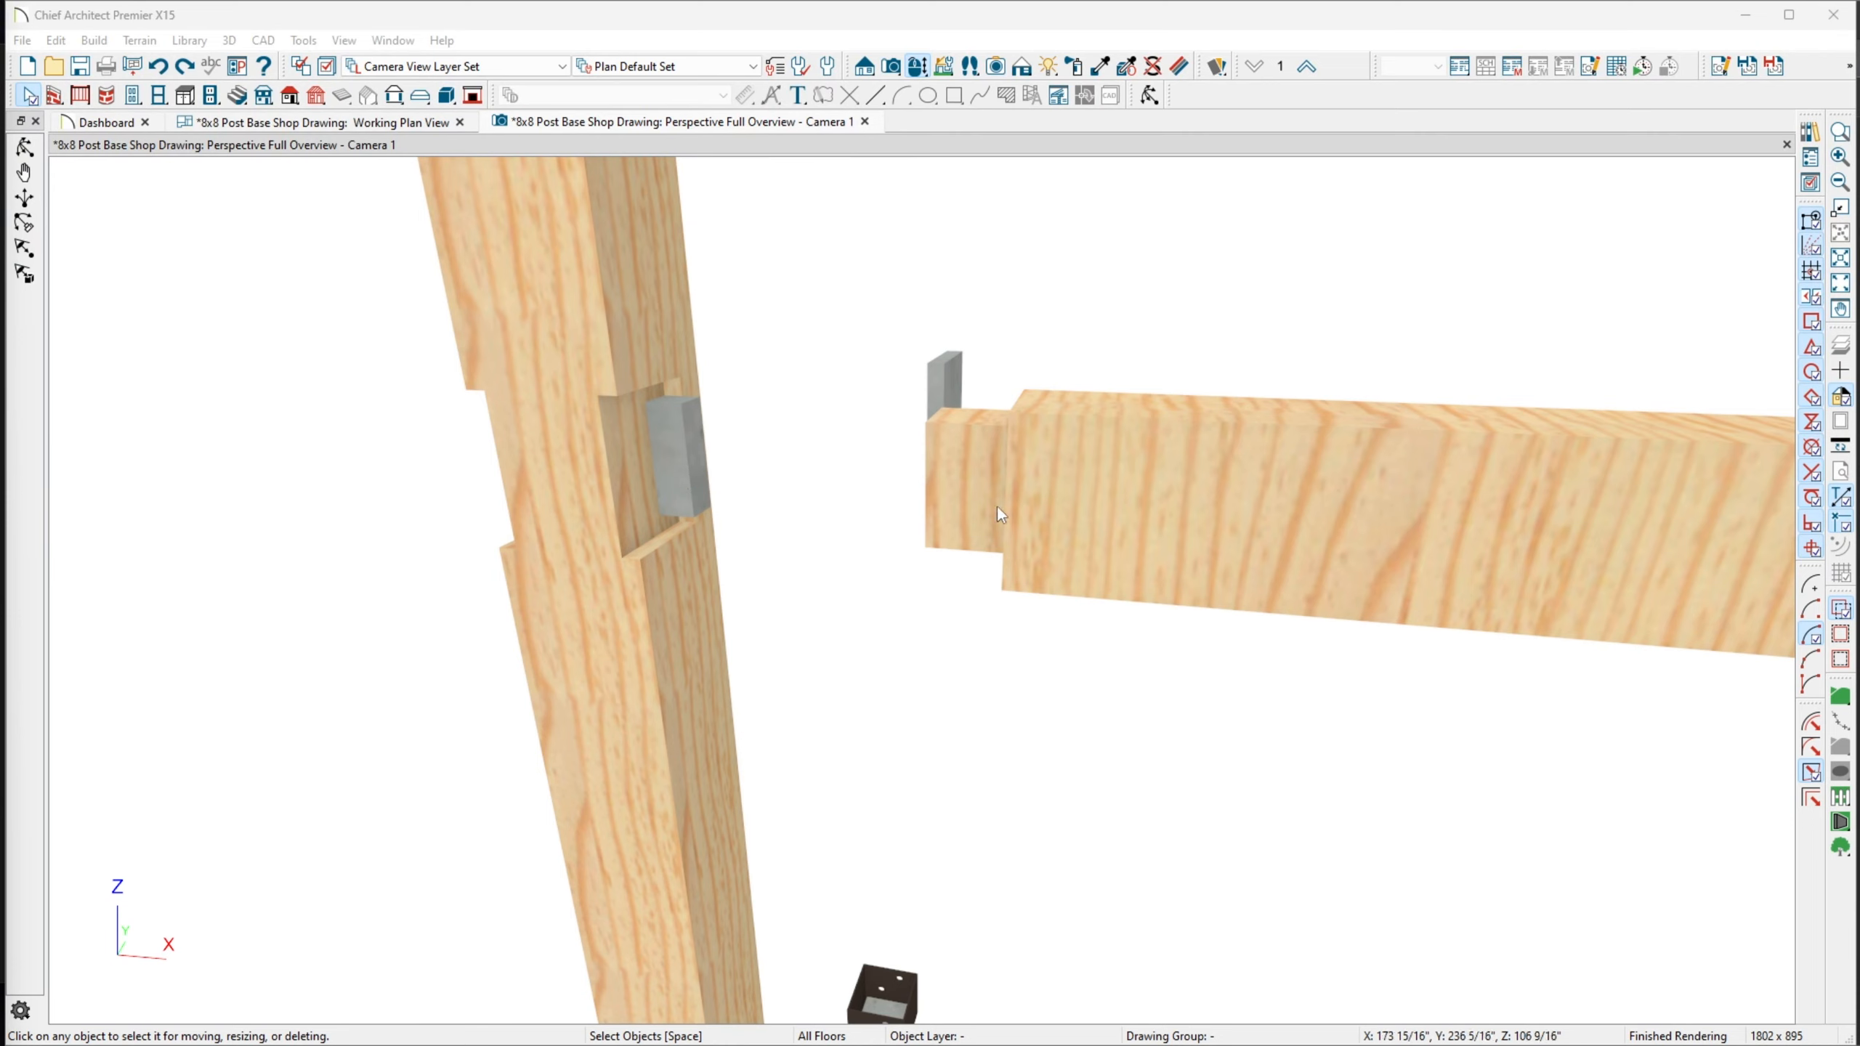
pyautogui.moveTo(1301, 475)
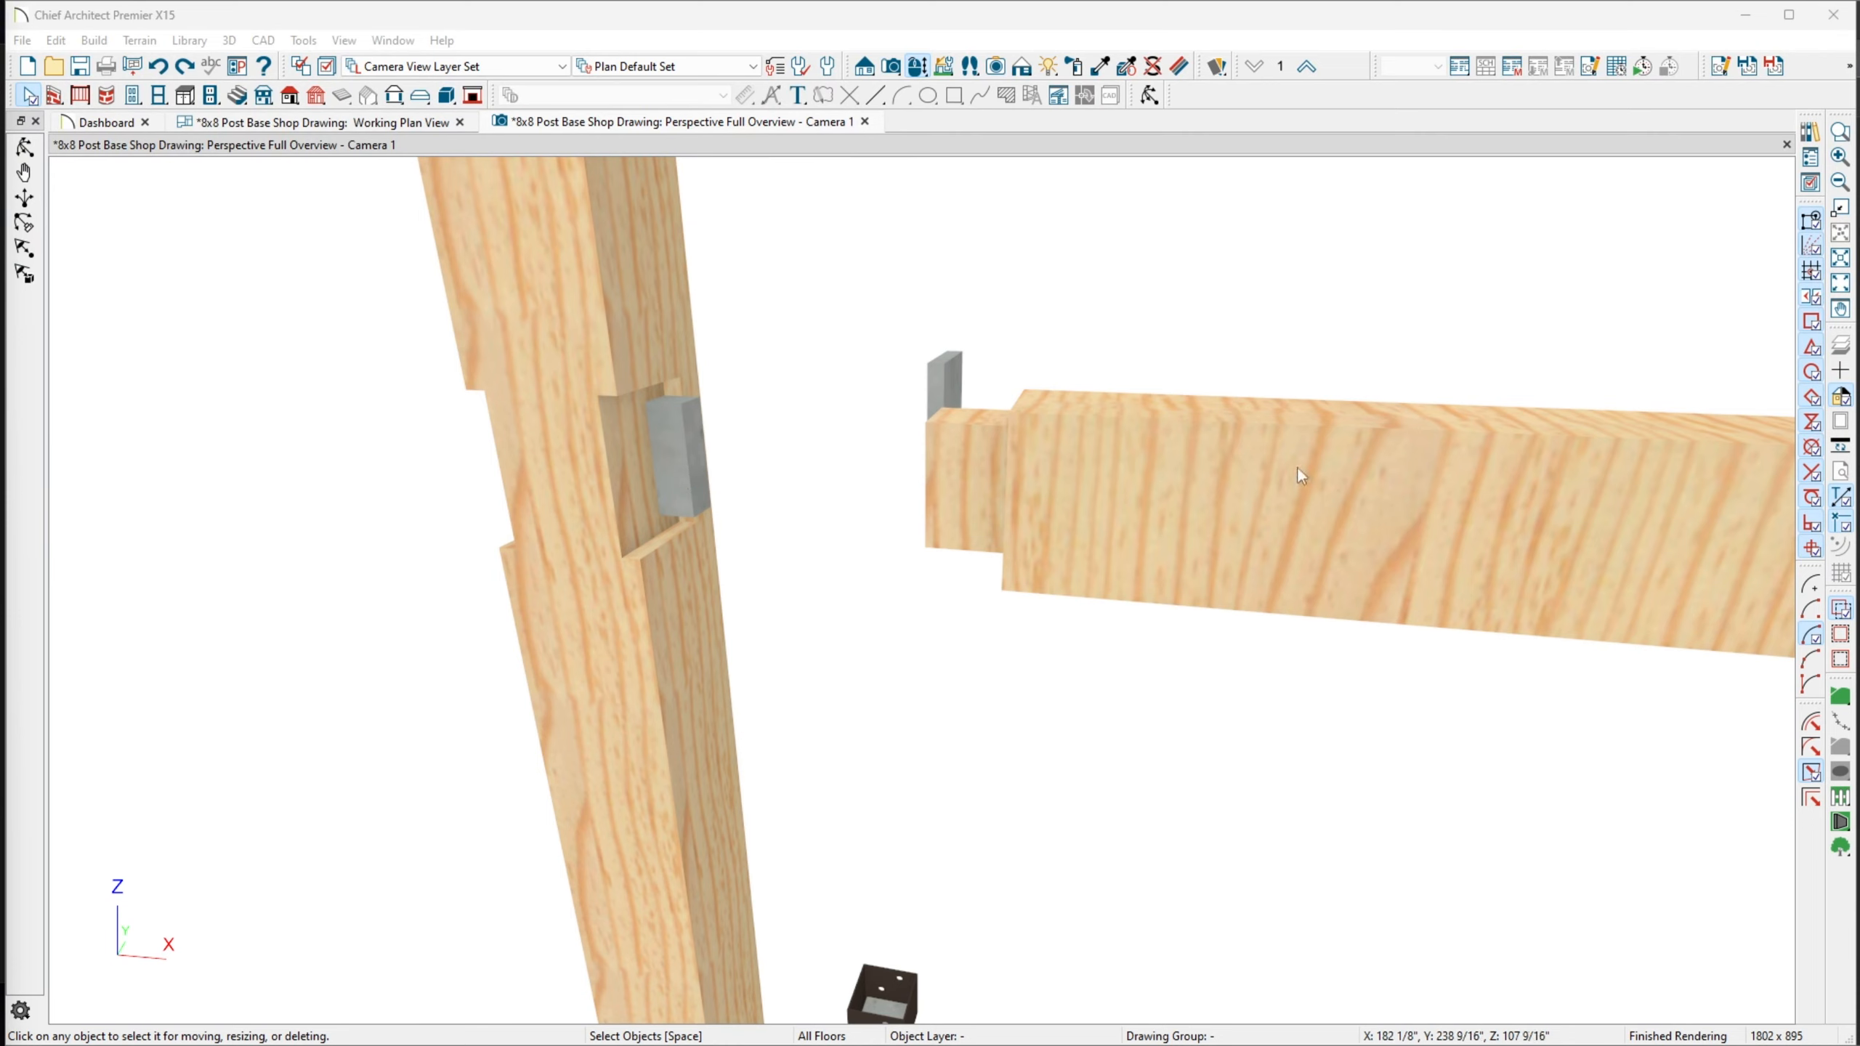
pyautogui.moveTo(966, 493)
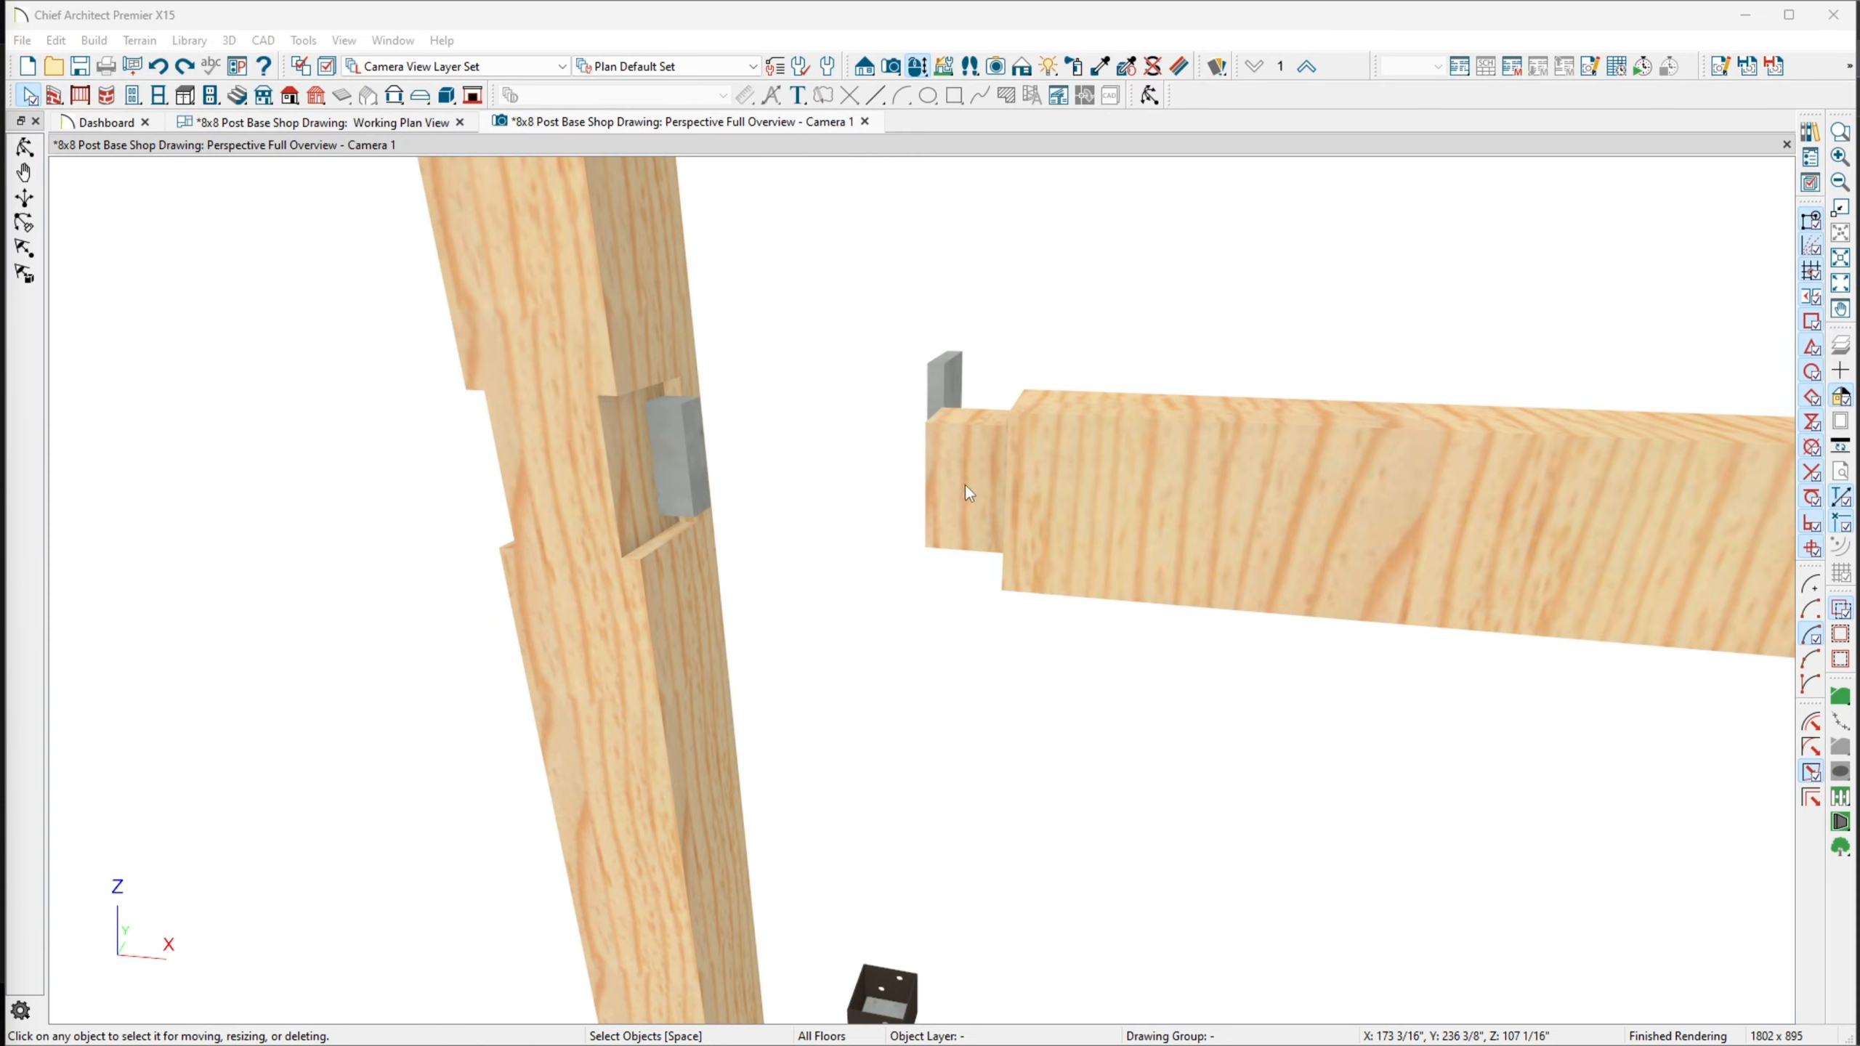
pyautogui.moveTo(959, 497)
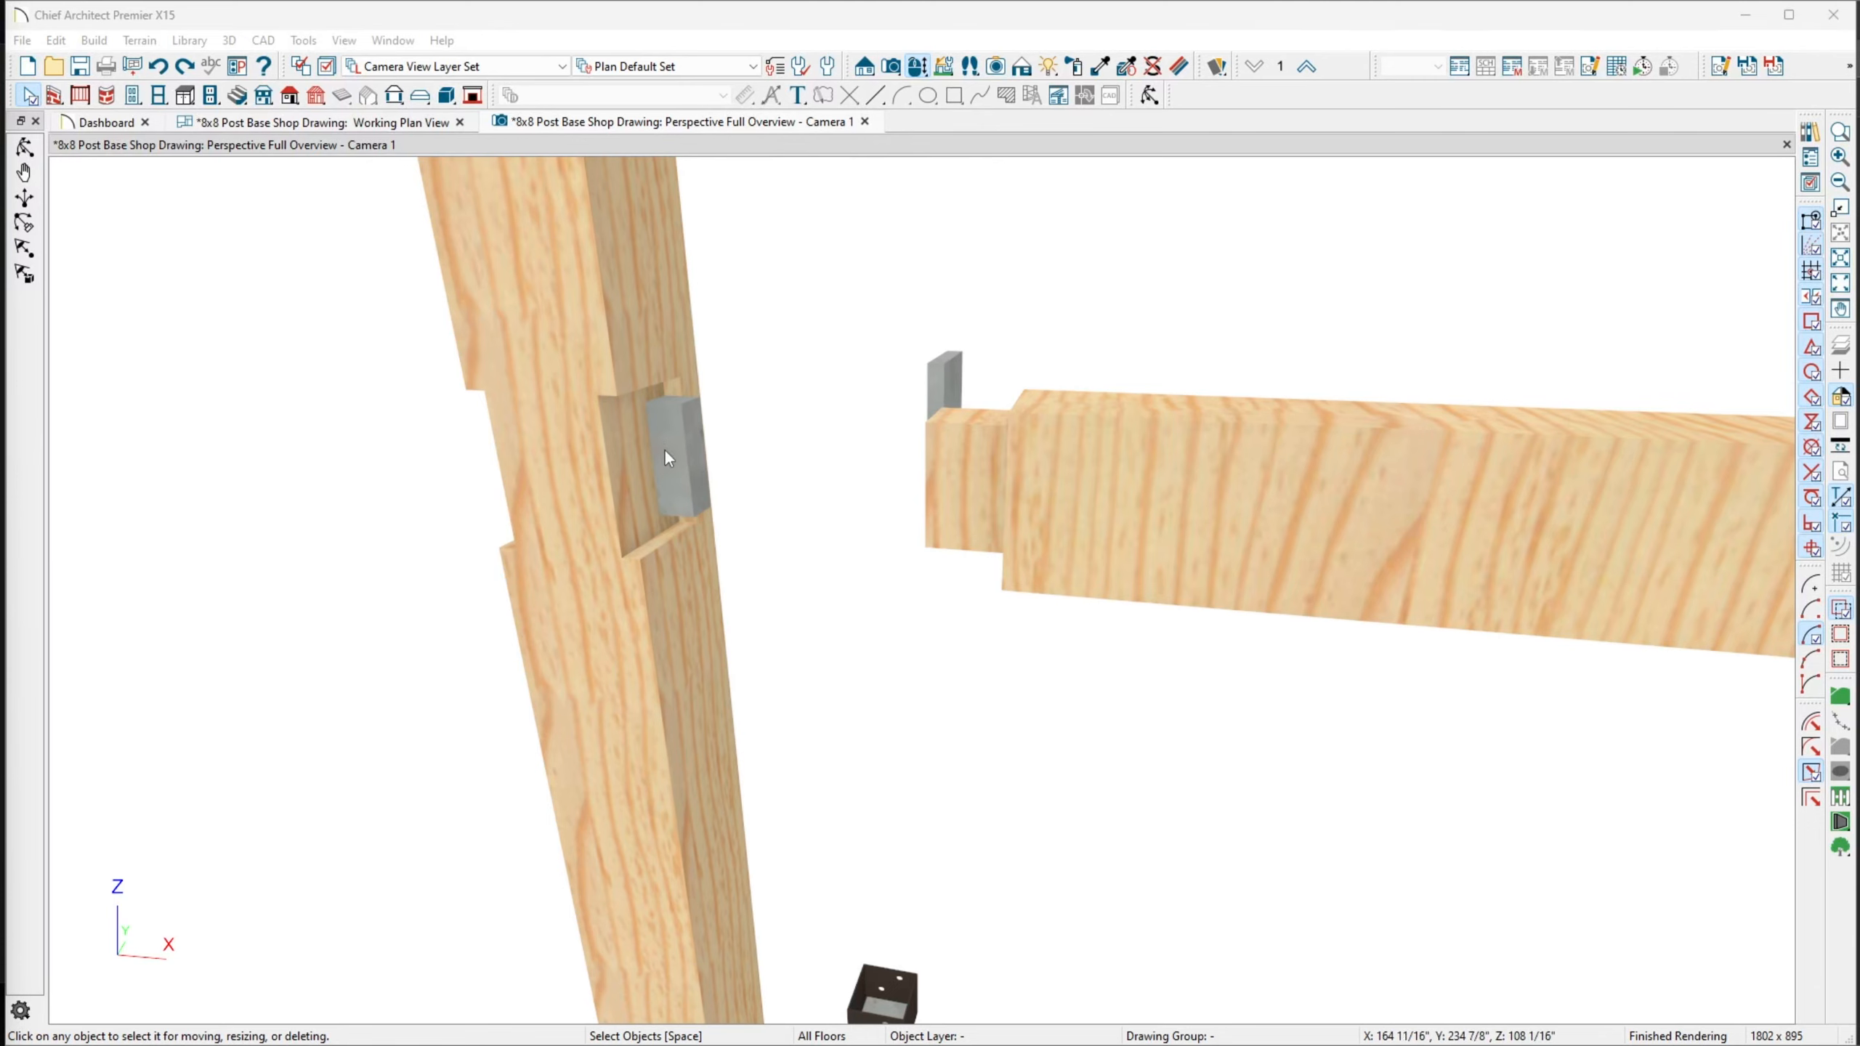
pyautogui.moveTo(616, 421)
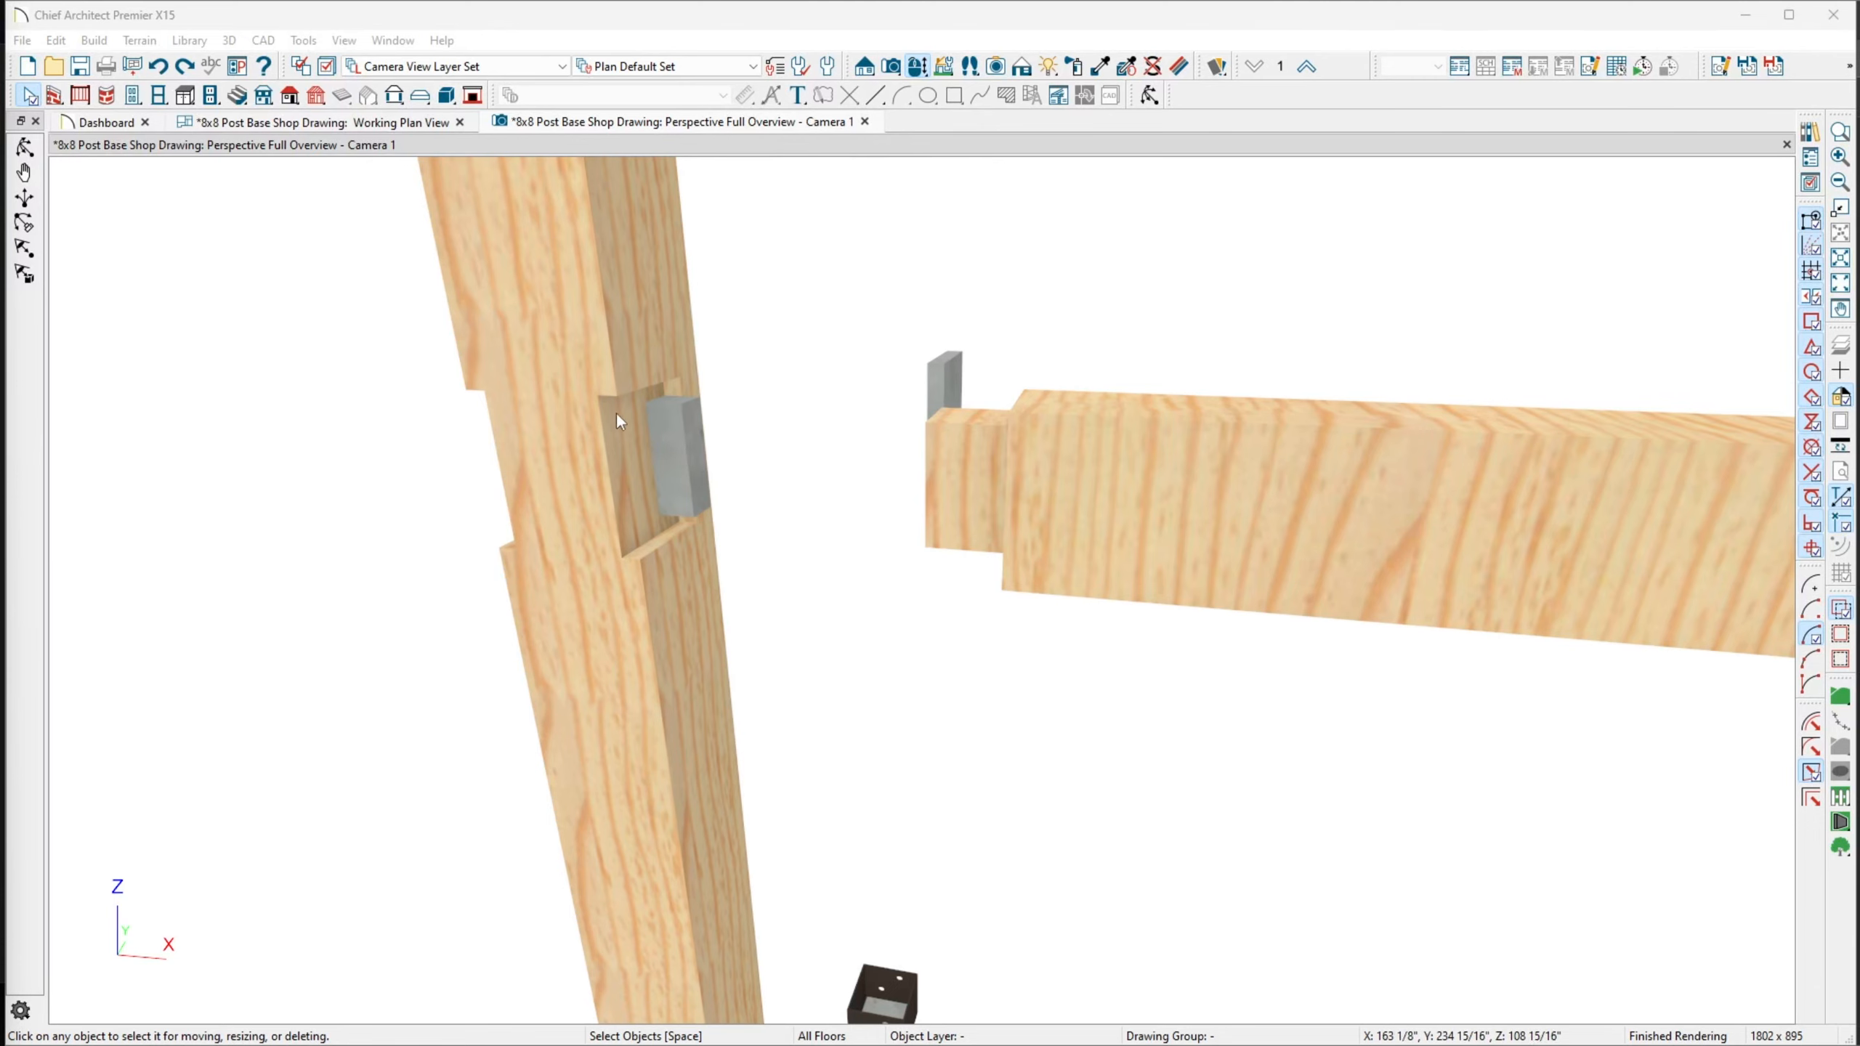
pyautogui.moveTo(965, 381)
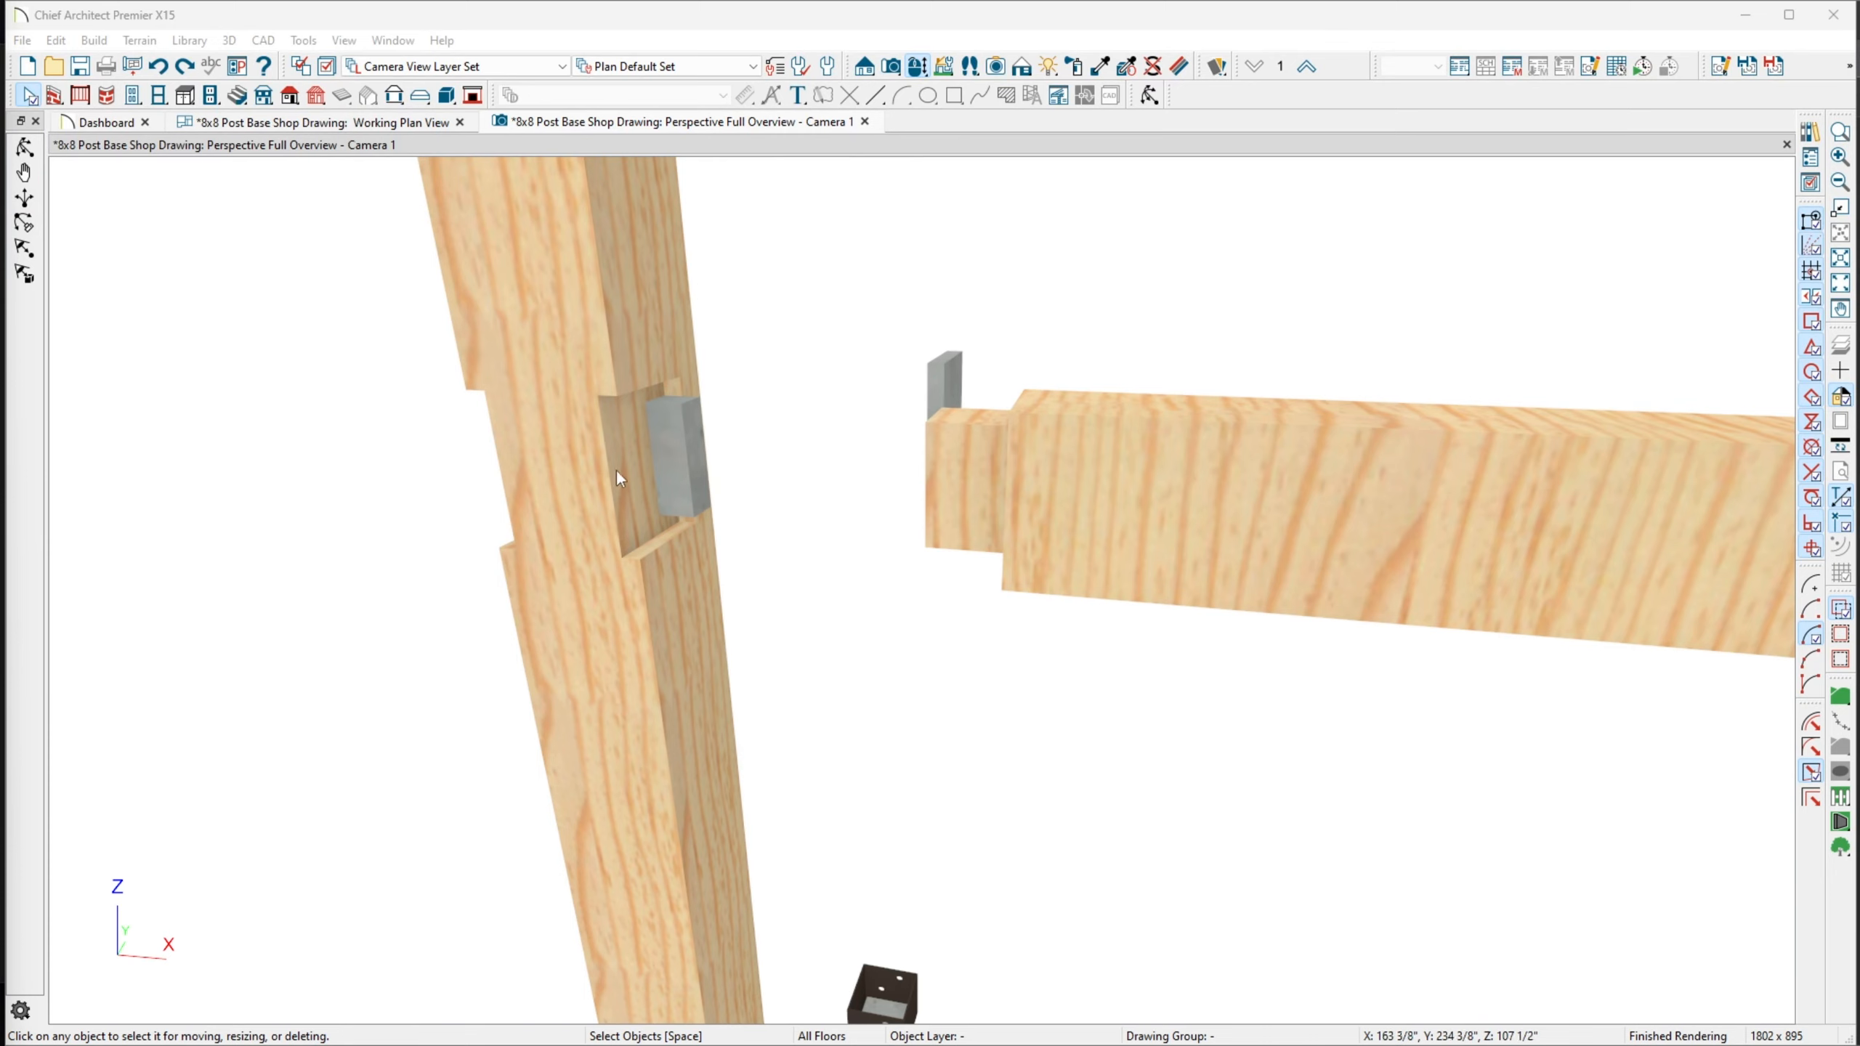
pyautogui.moveTo(724, 436)
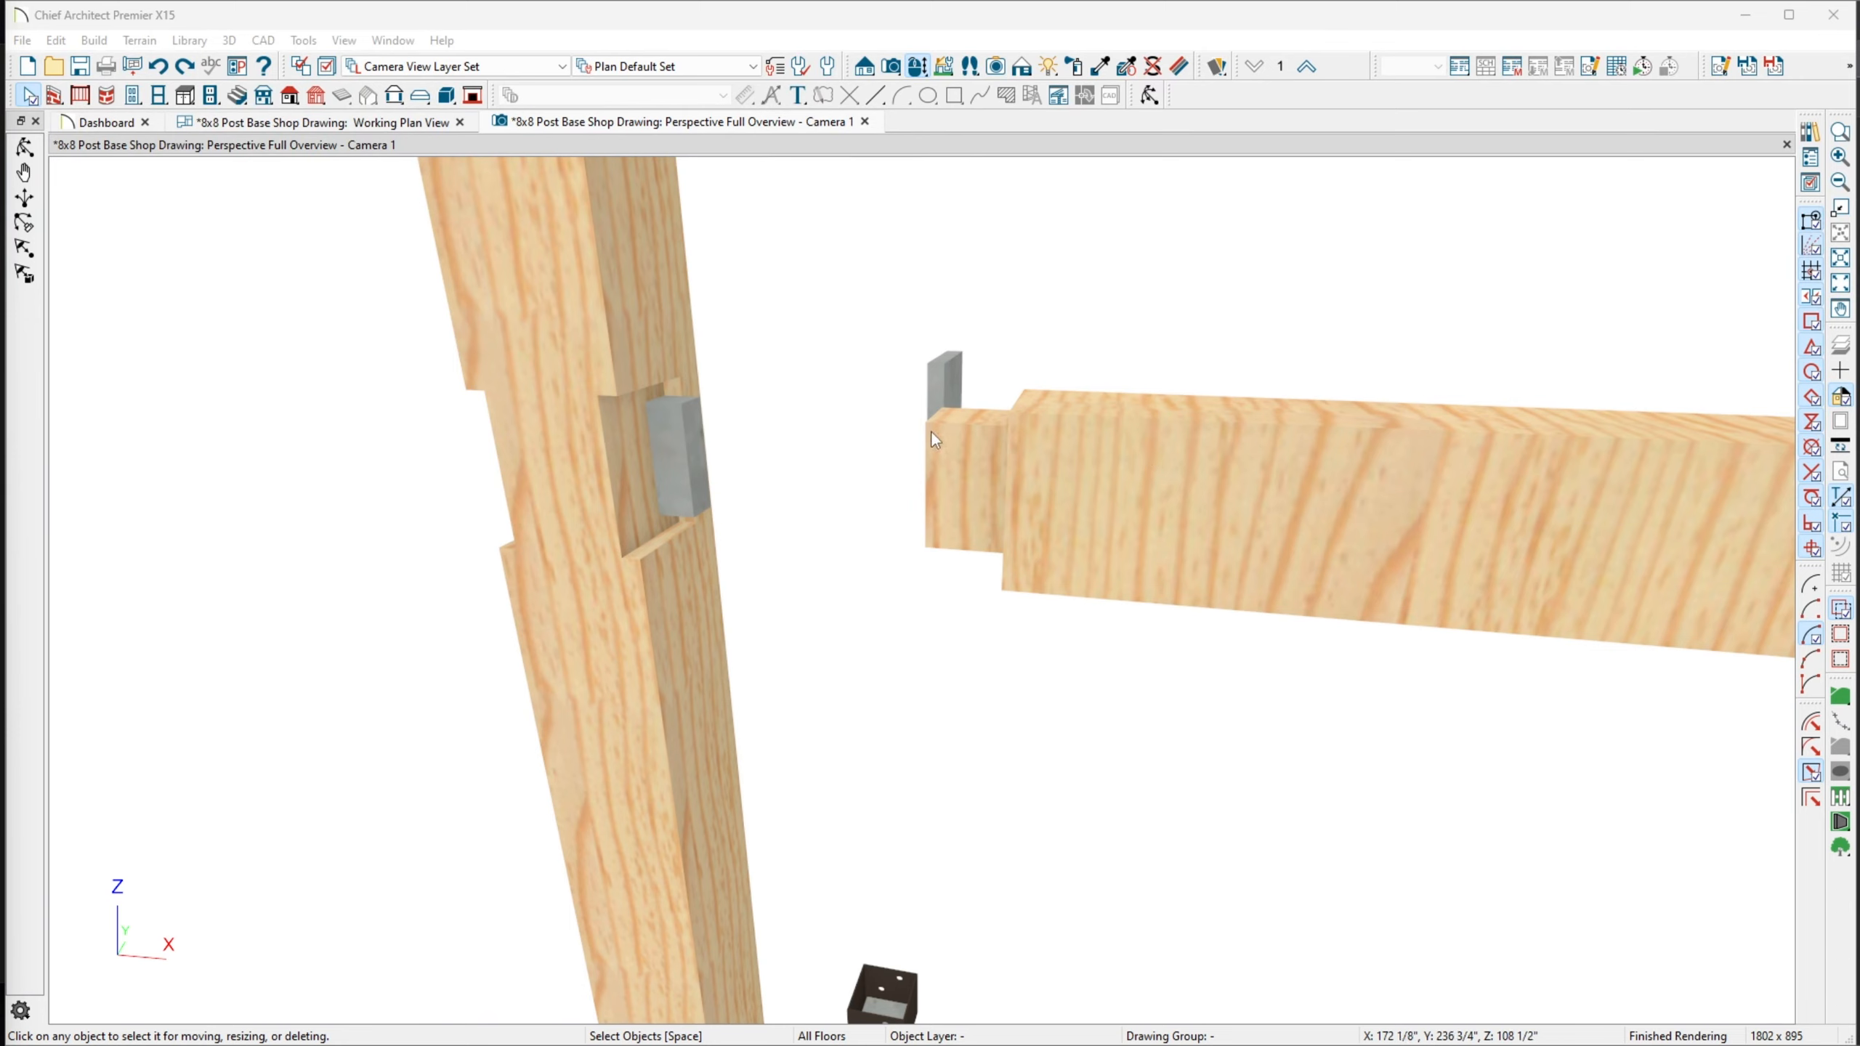
pyautogui.moveTo(696, 468)
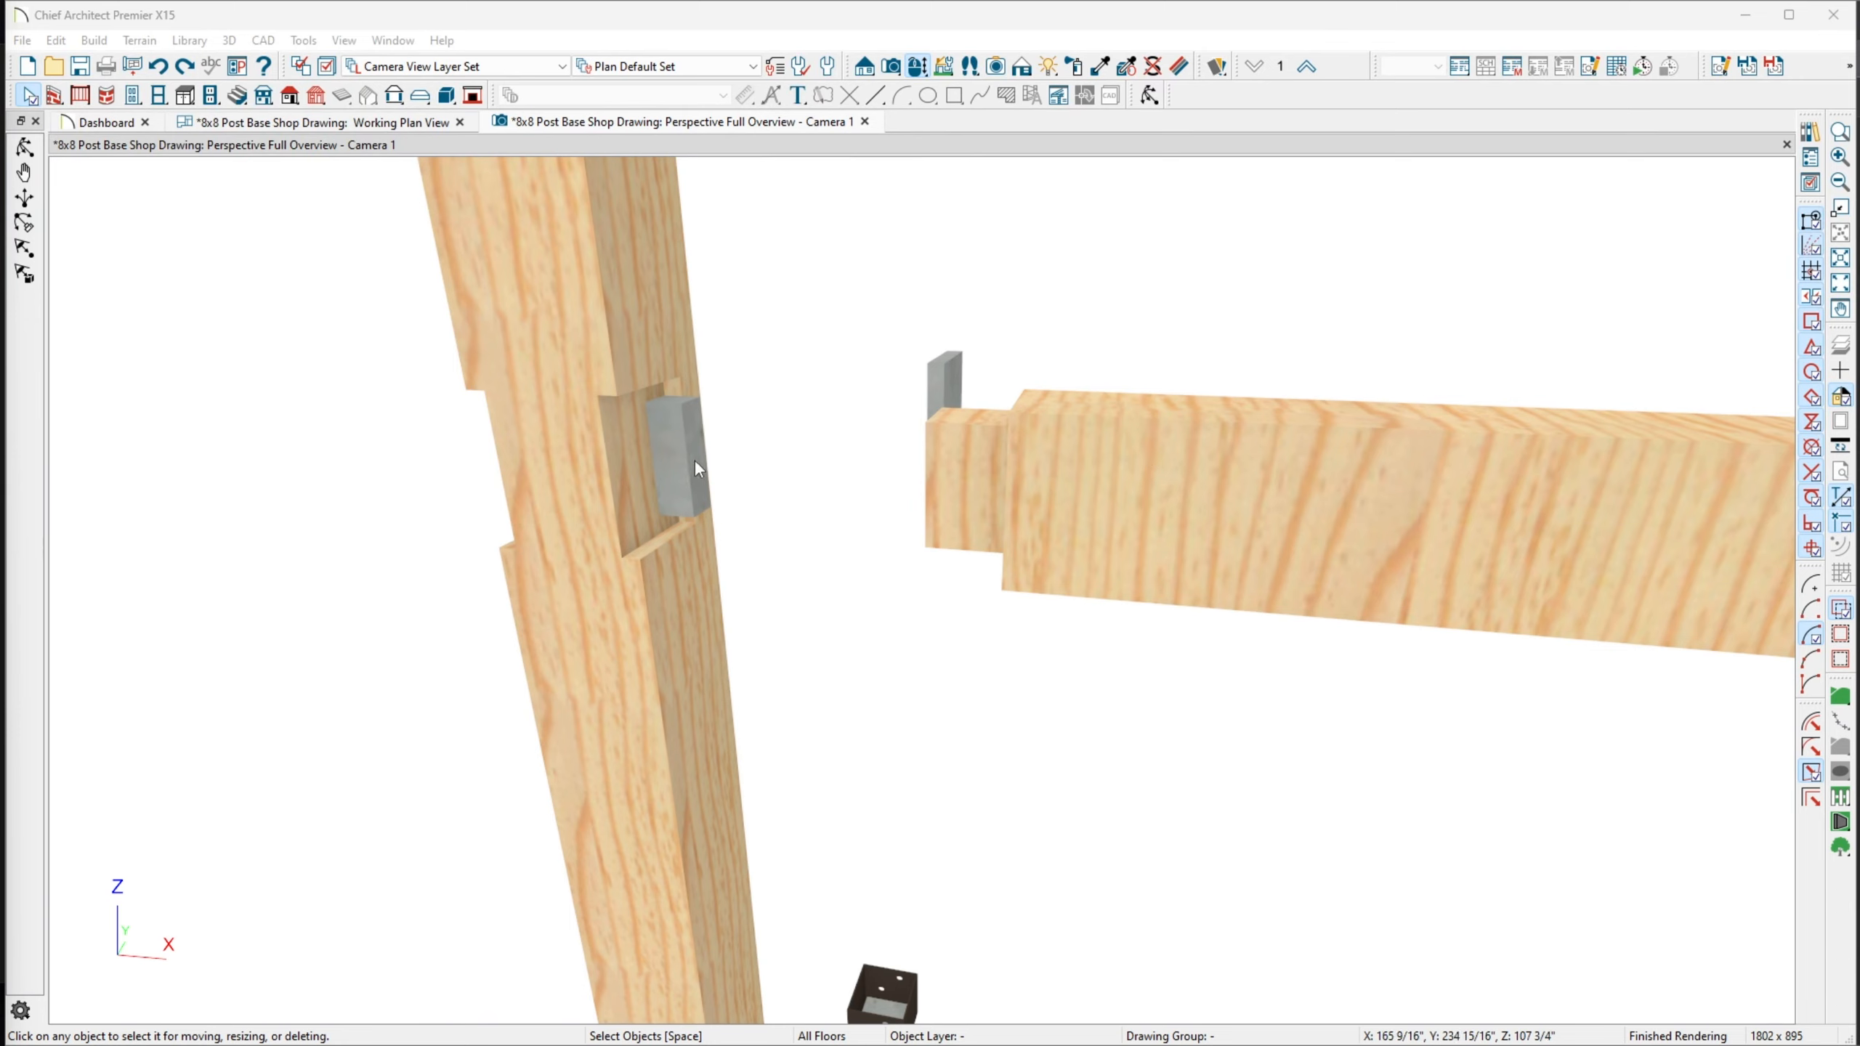
pyautogui.moveTo(653, 458)
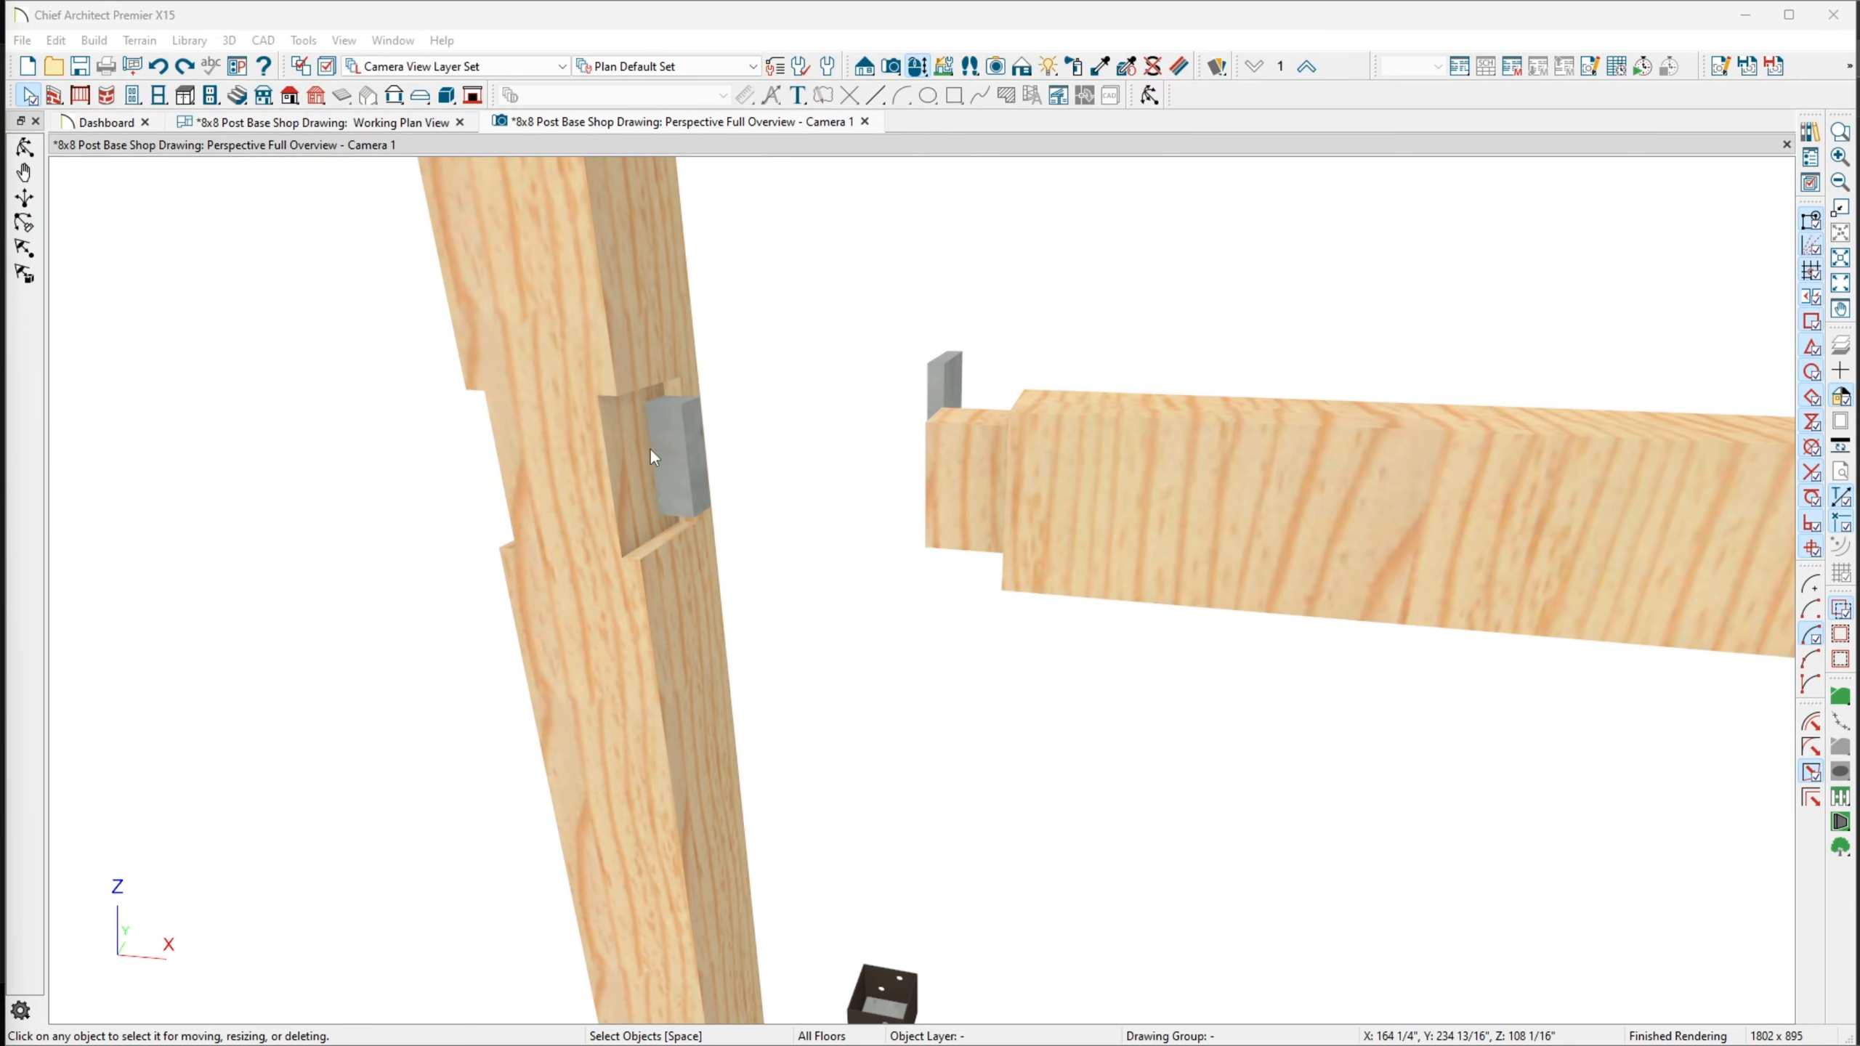
pyautogui.moveTo(661, 451)
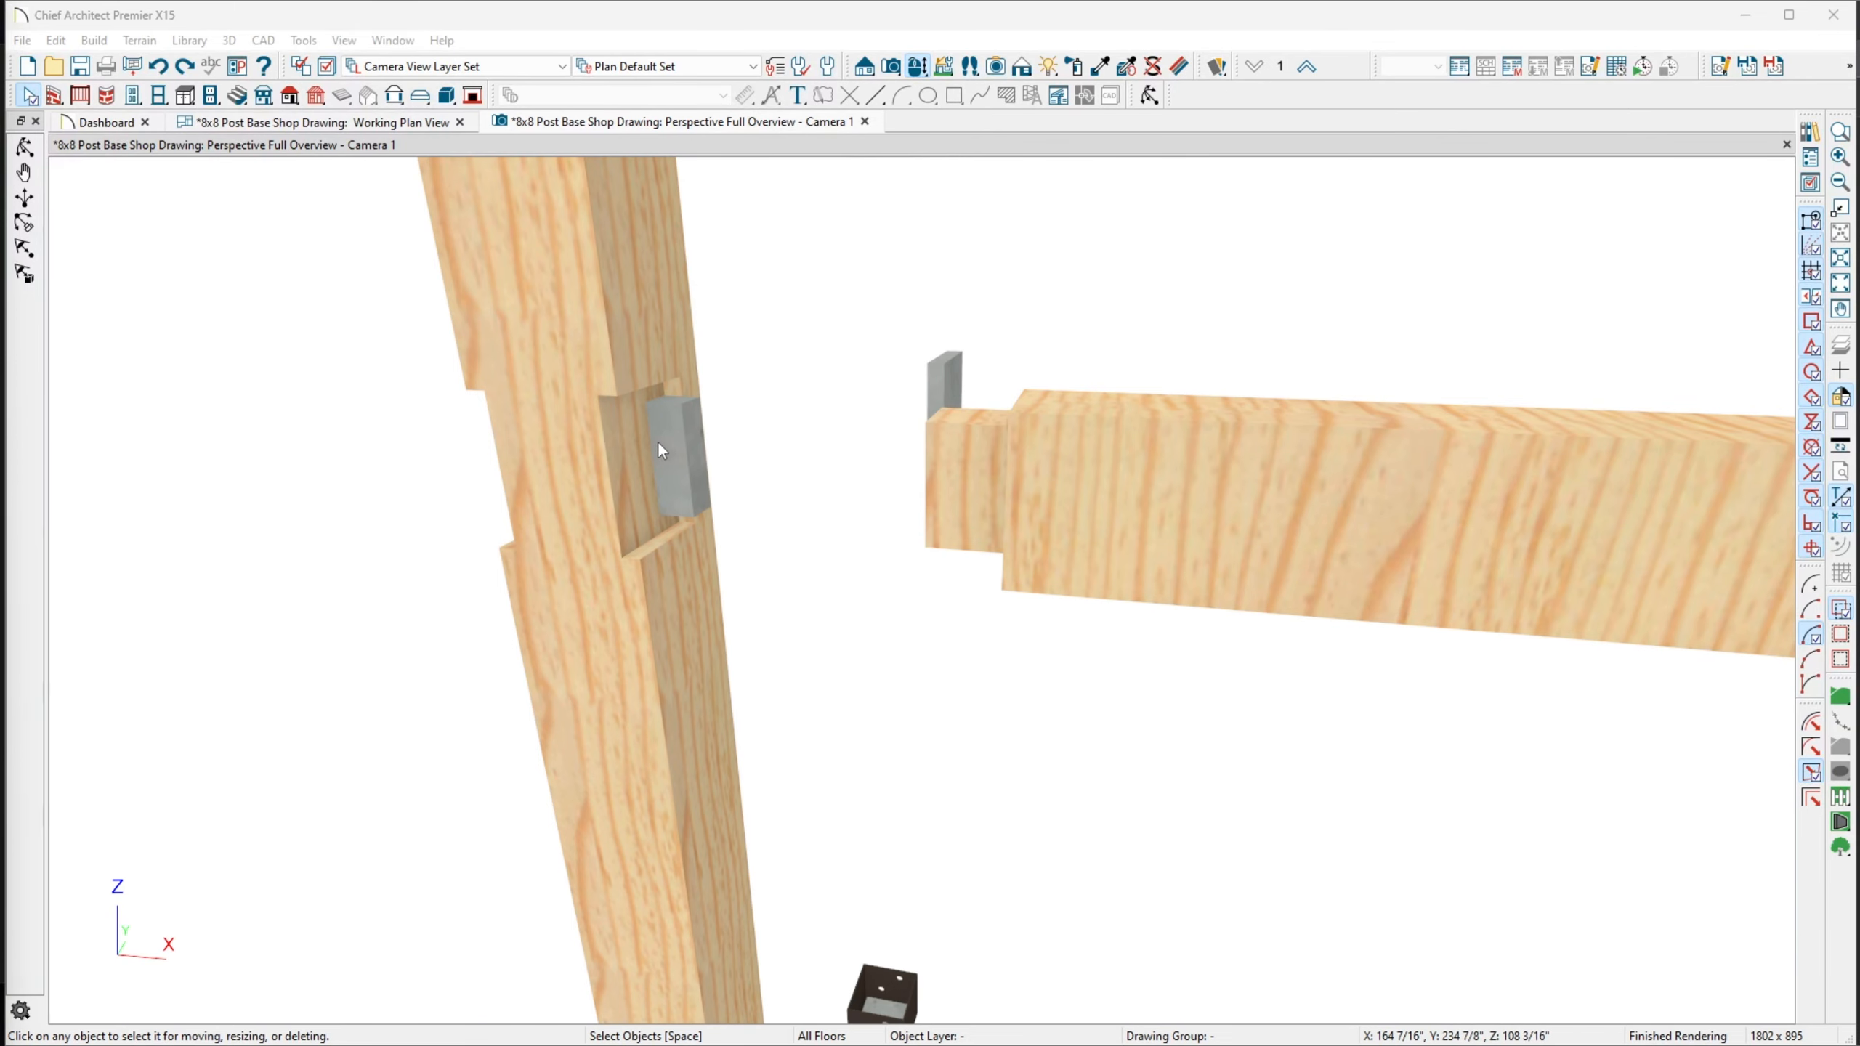
# Inspect the post, block and beam outlines in plan, then return to the 3D perspective
pyautogui.click(320, 122)
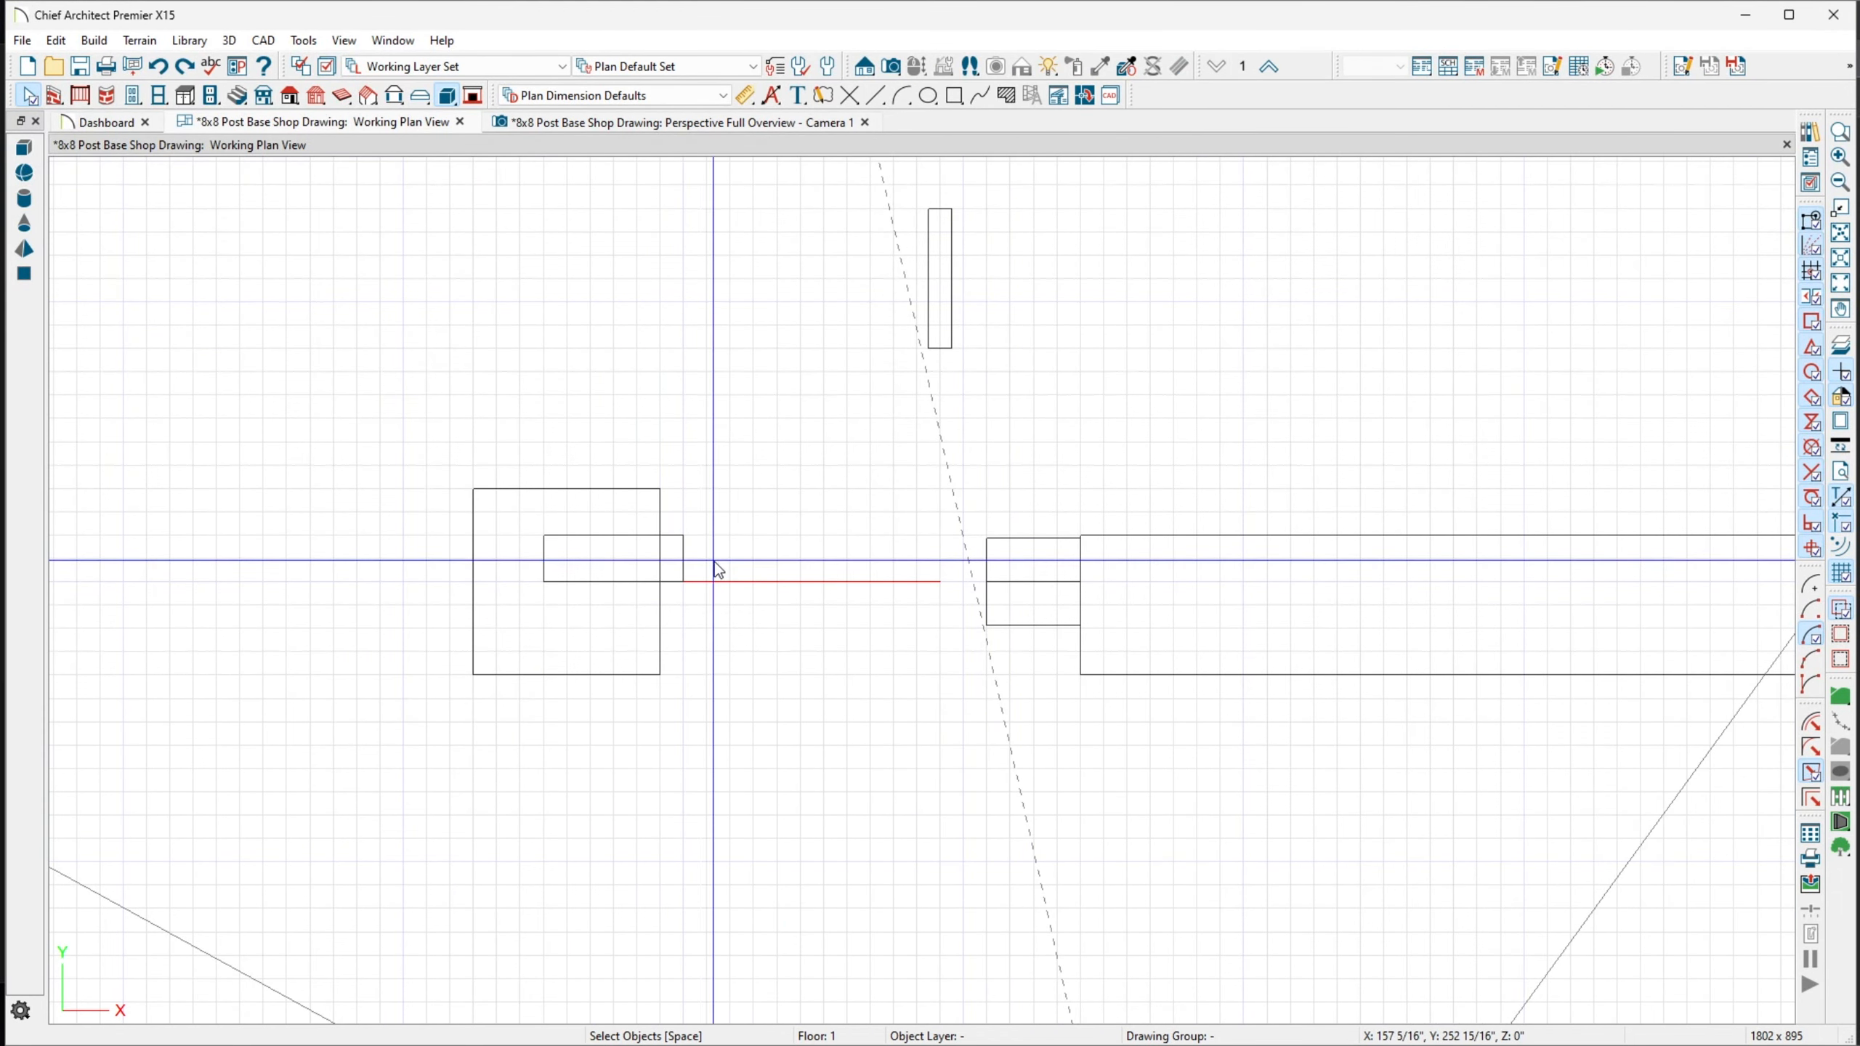
pyautogui.moveTo(700, 566)
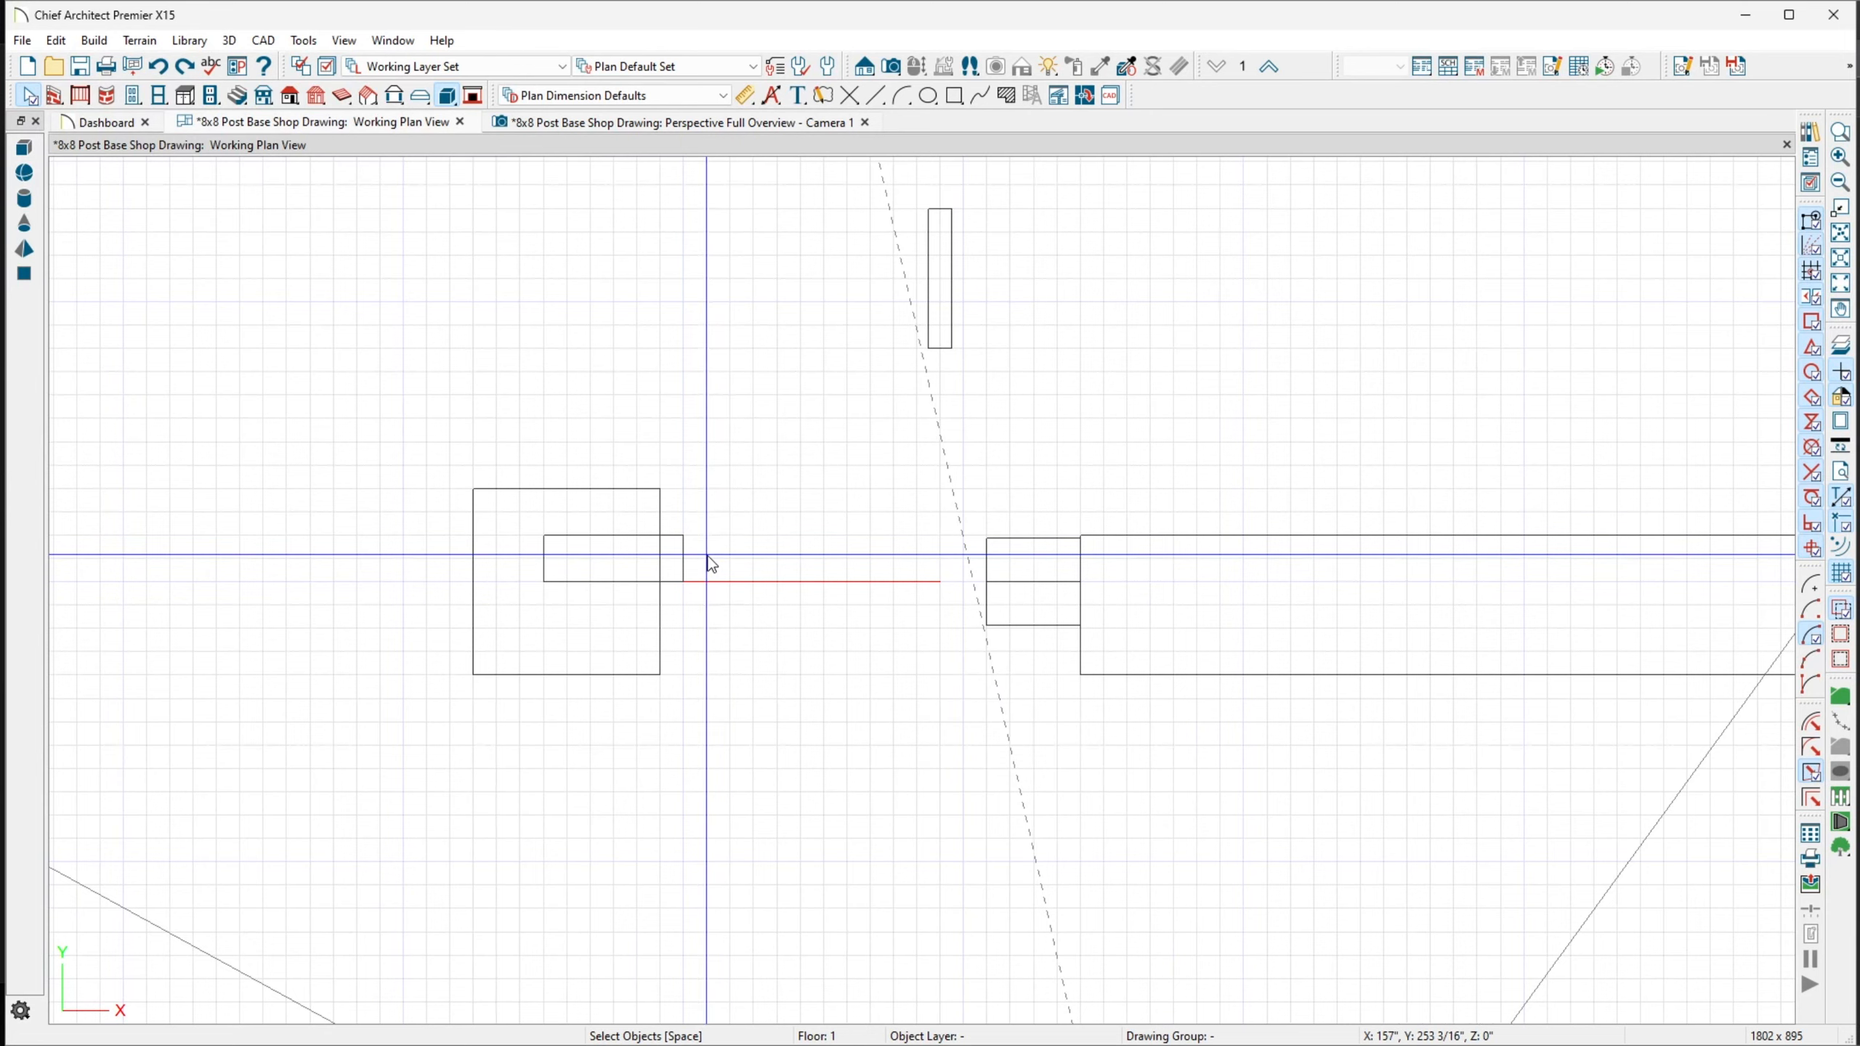
pyautogui.moveTo(663, 562)
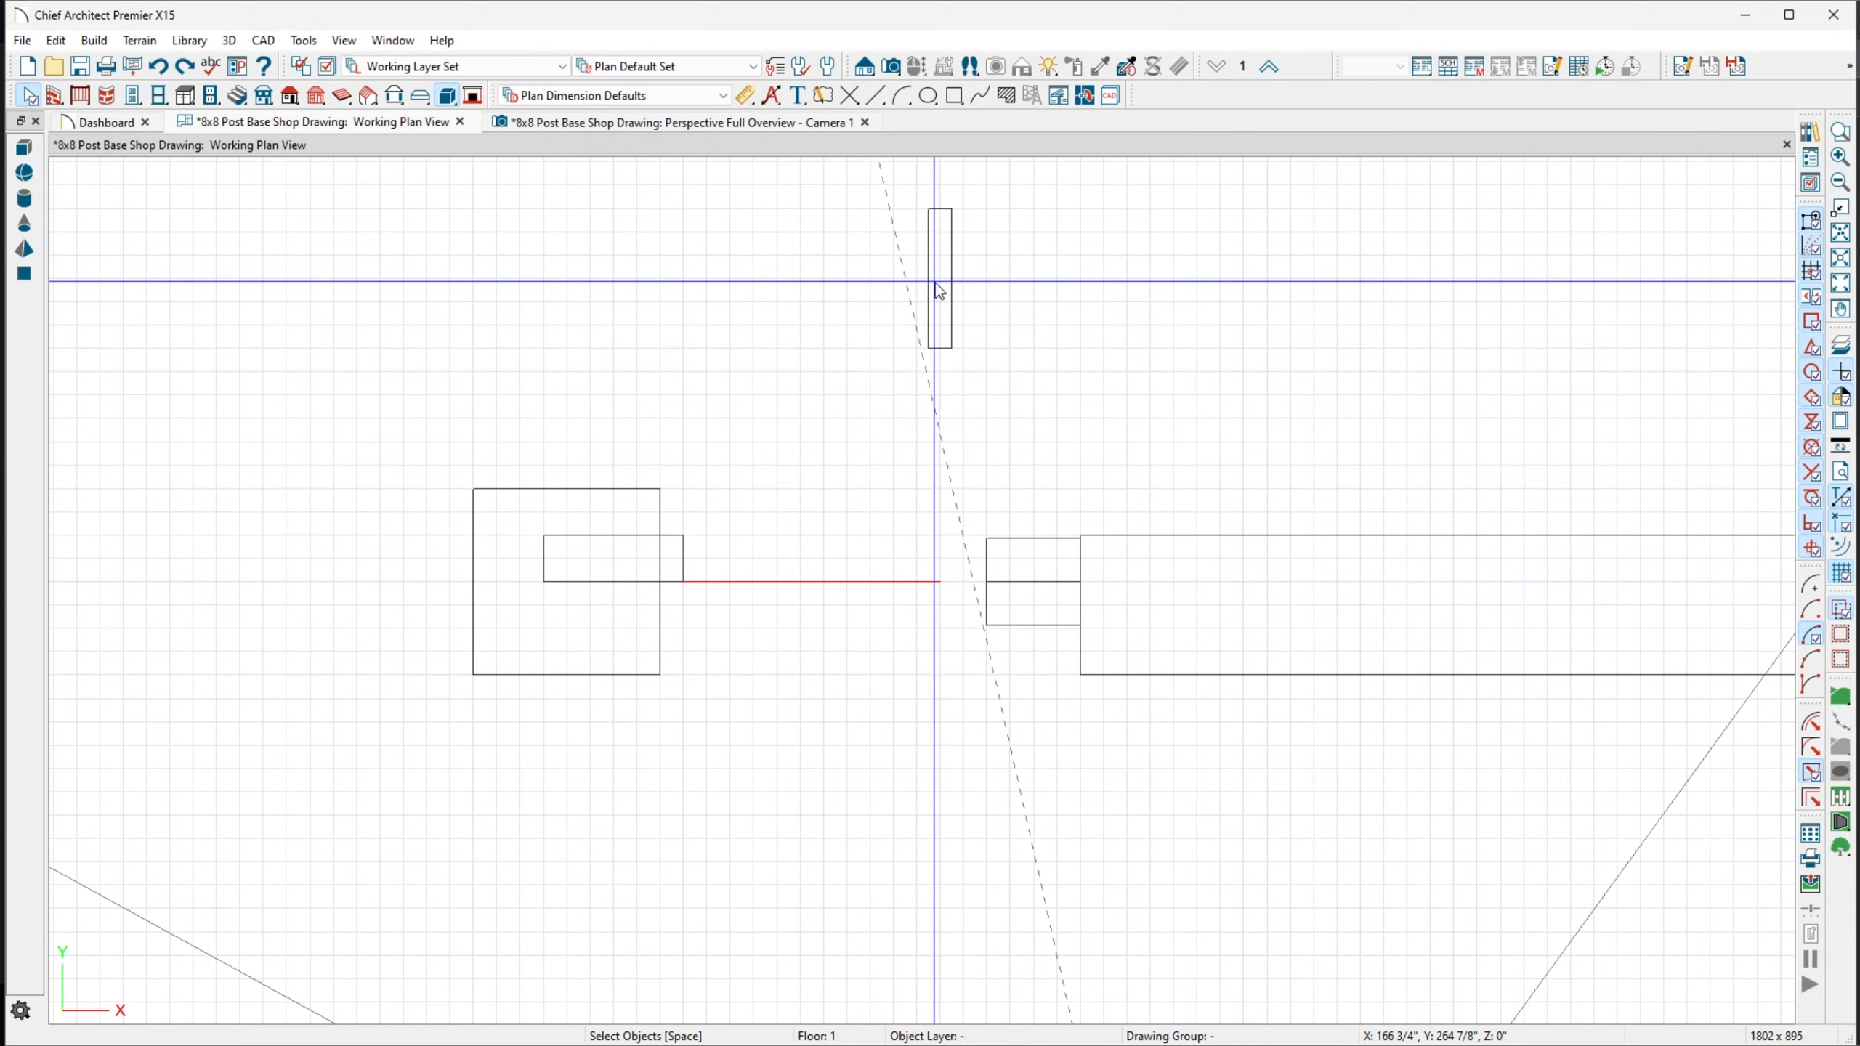
pyautogui.moveTo(493, 617)
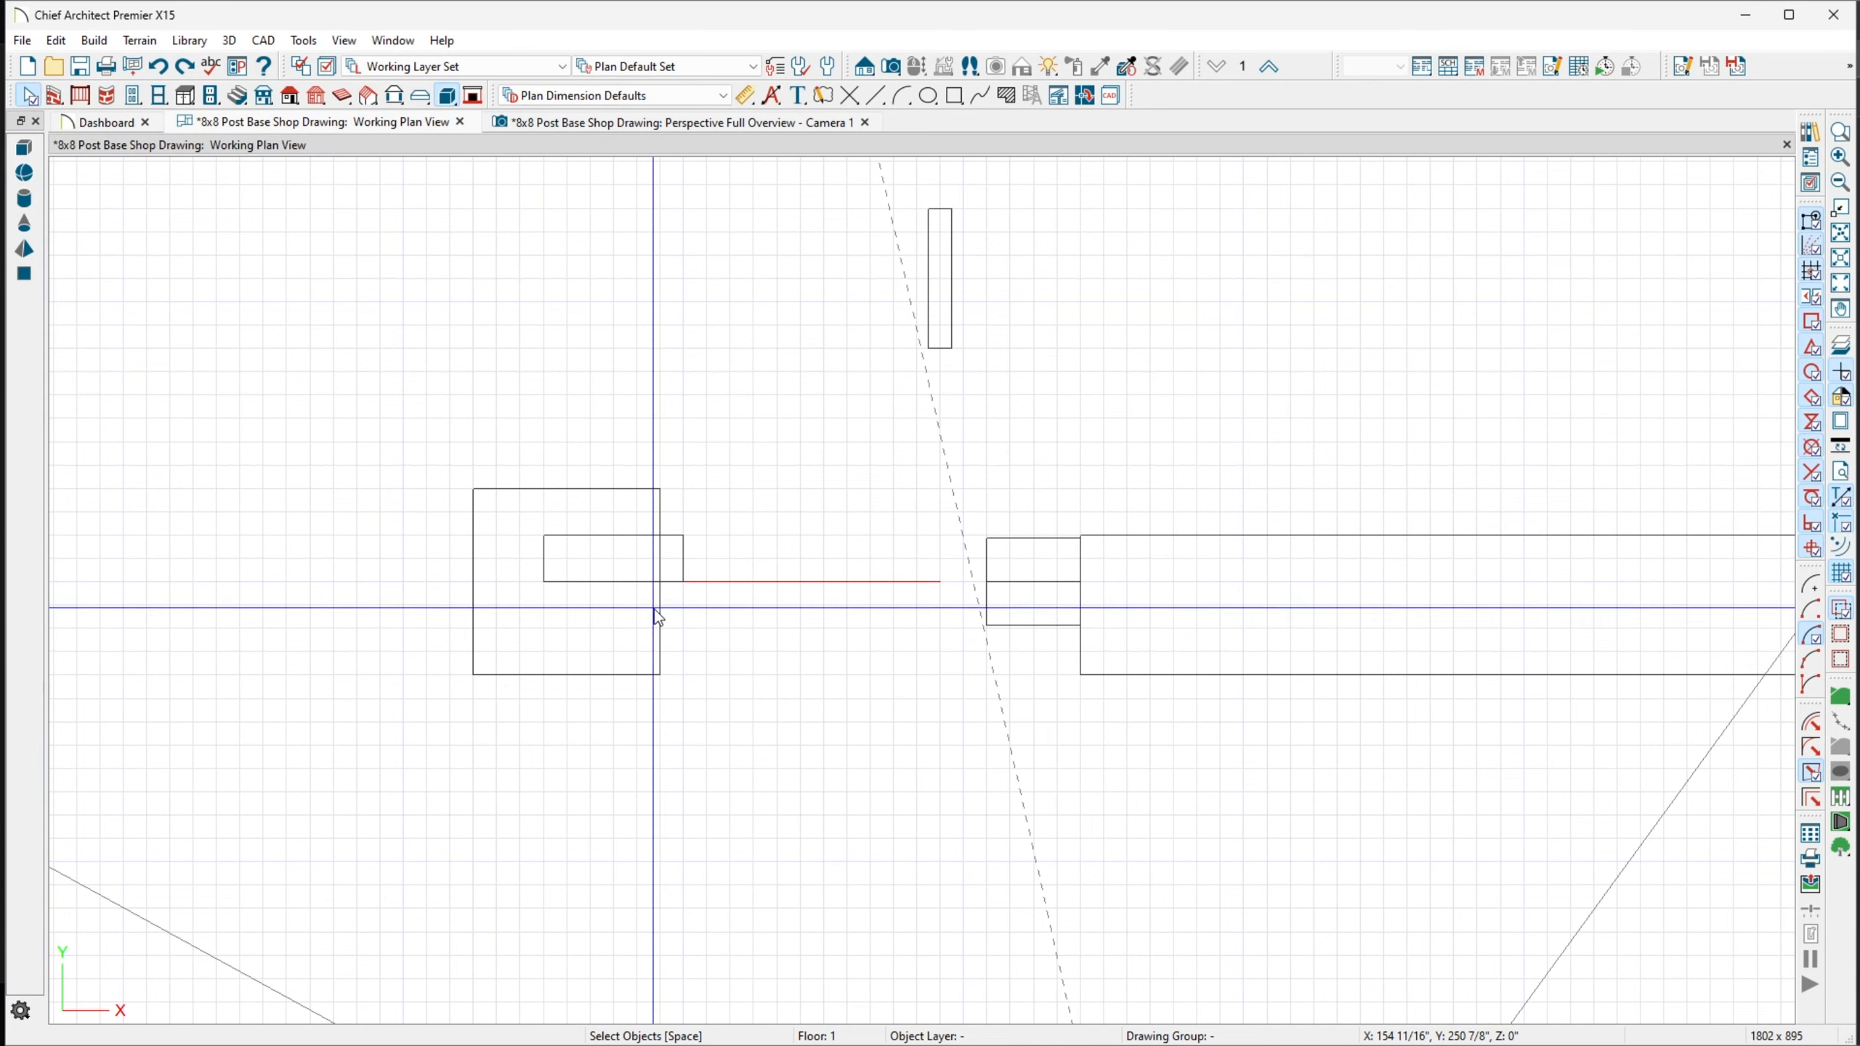
pyautogui.moveTo(667, 613)
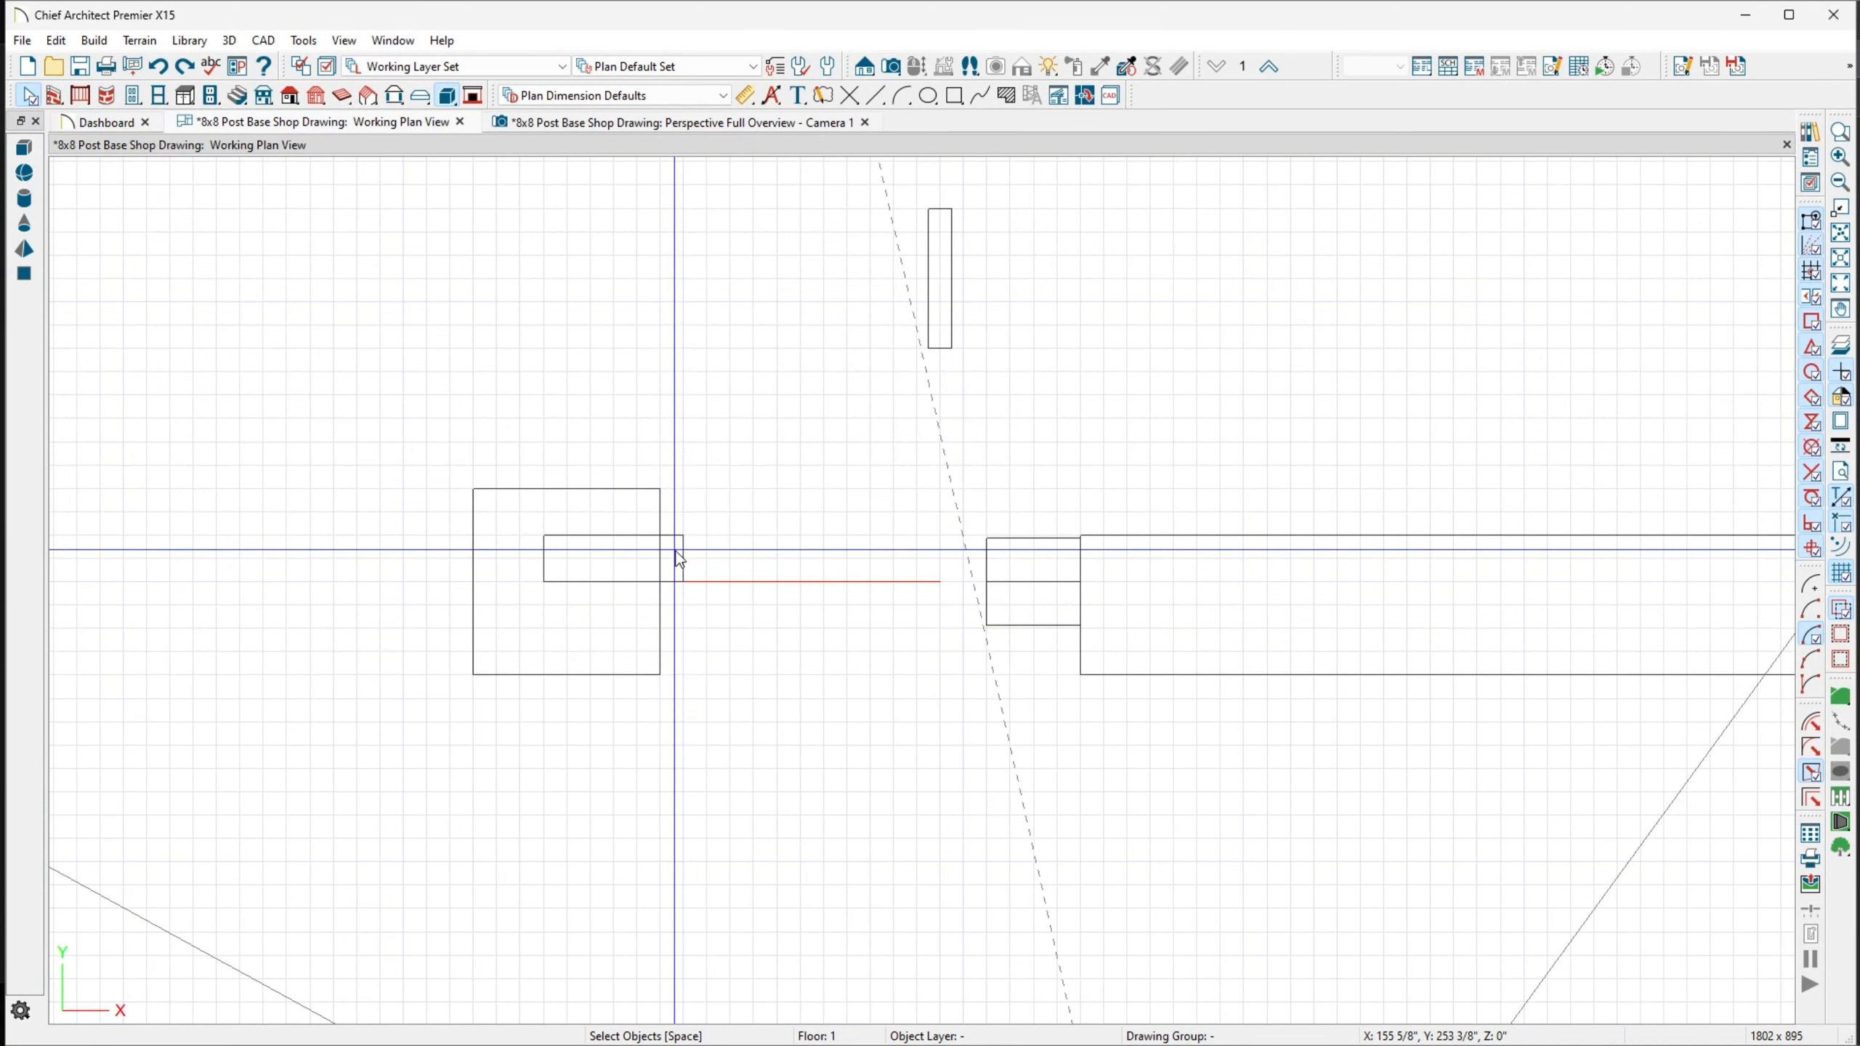
pyautogui.moveTo(629, 559)
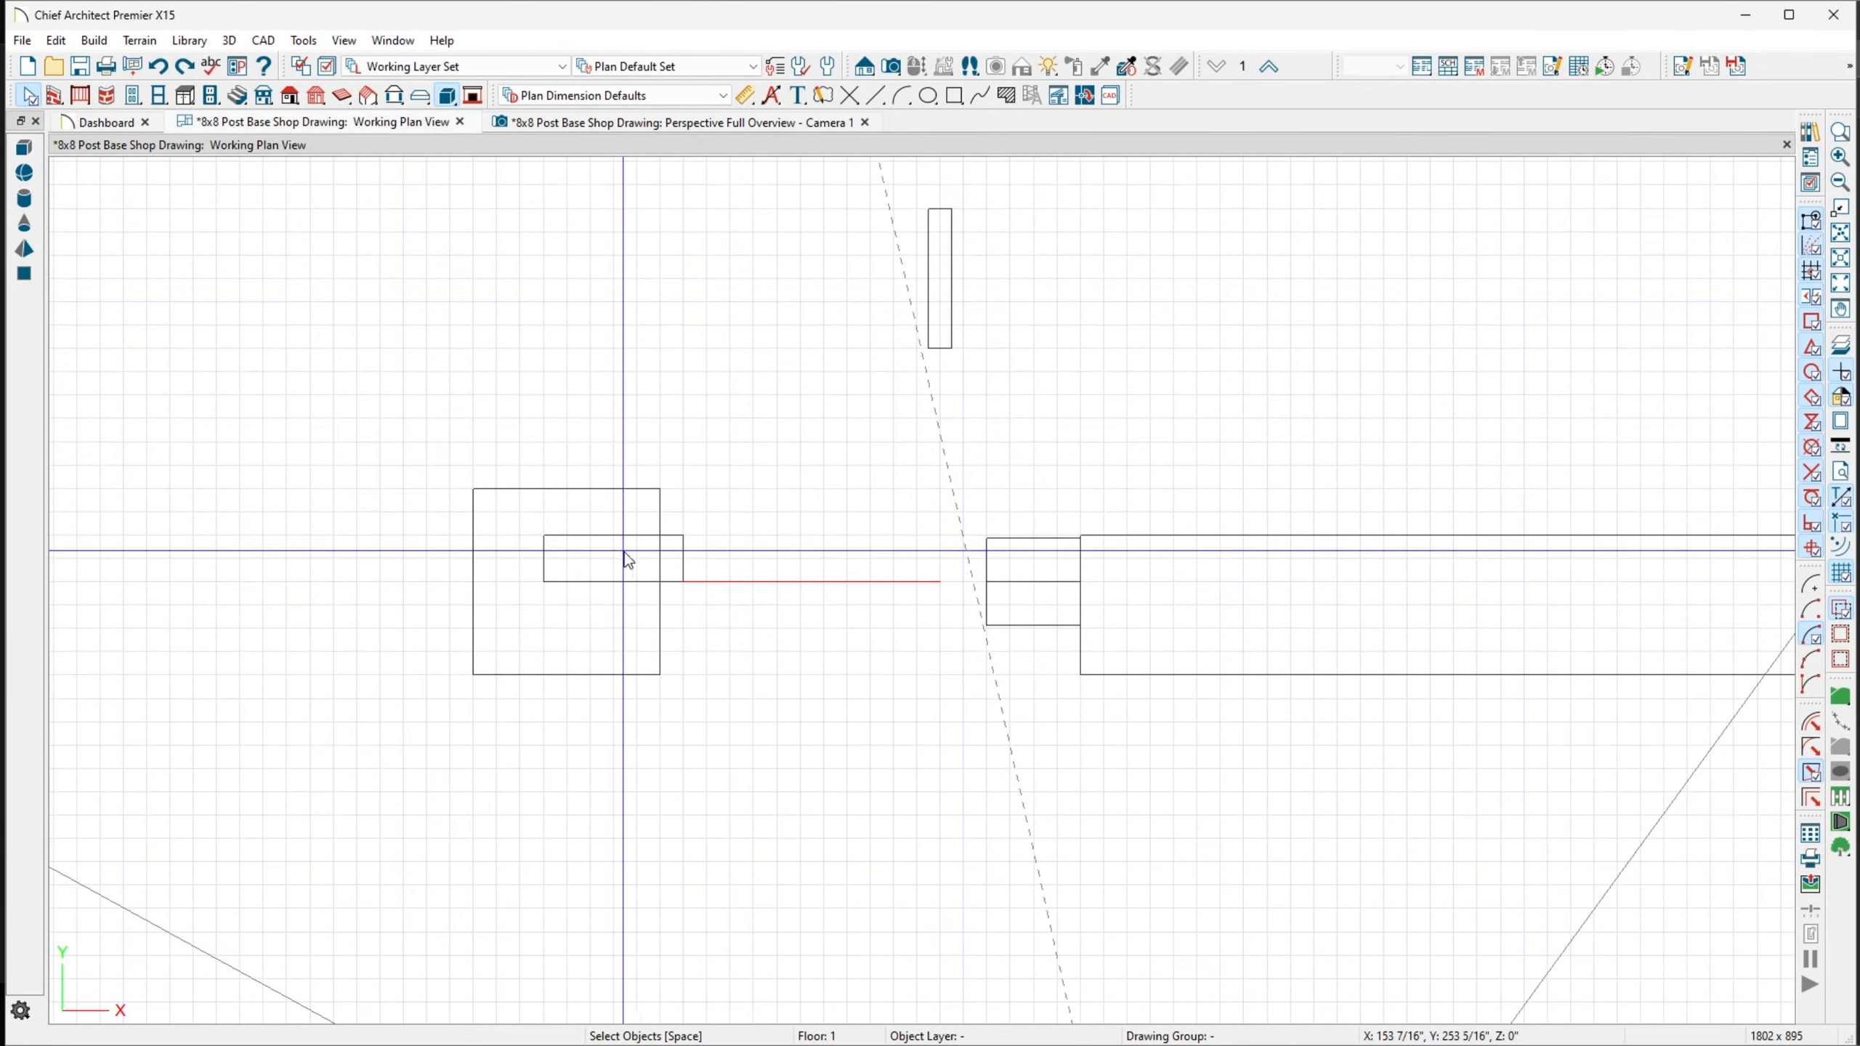
pyautogui.click(680, 122)
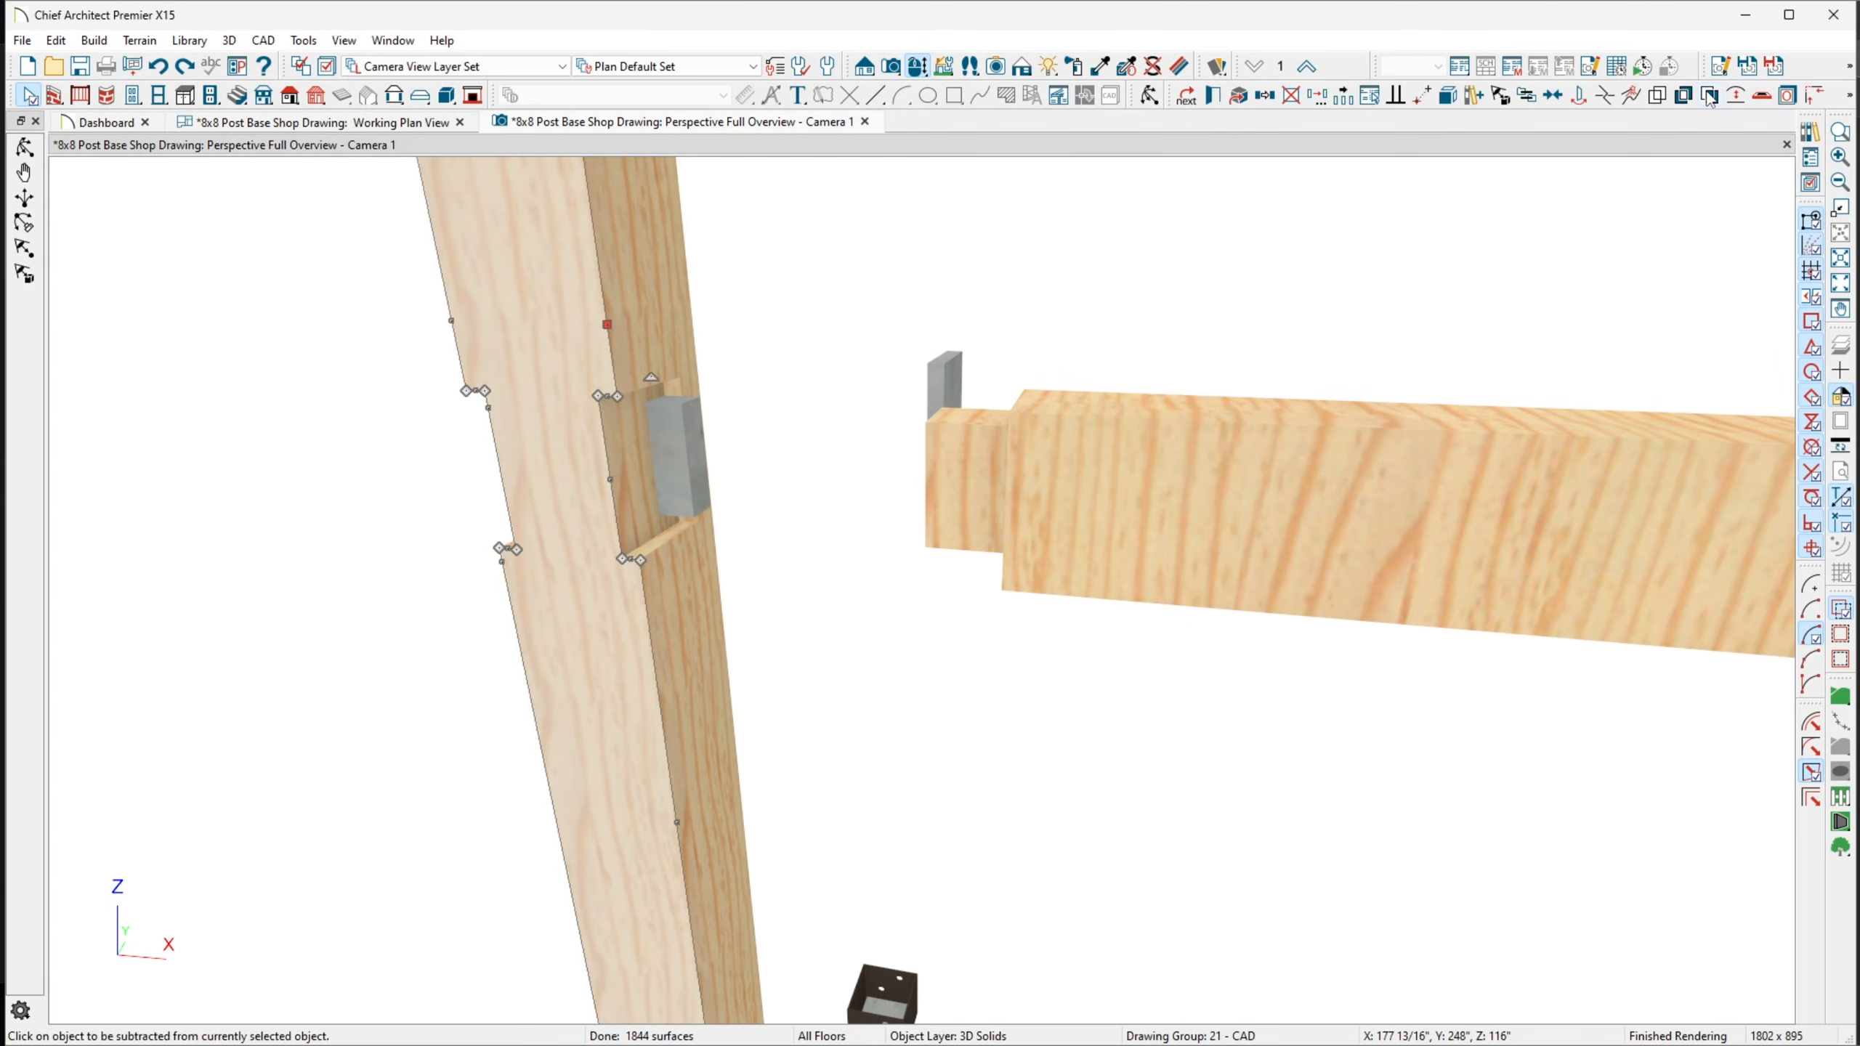
# Subtract the grey mortise block from the post, answering No to Retain Original Objects
pyautogui.click(670, 450)
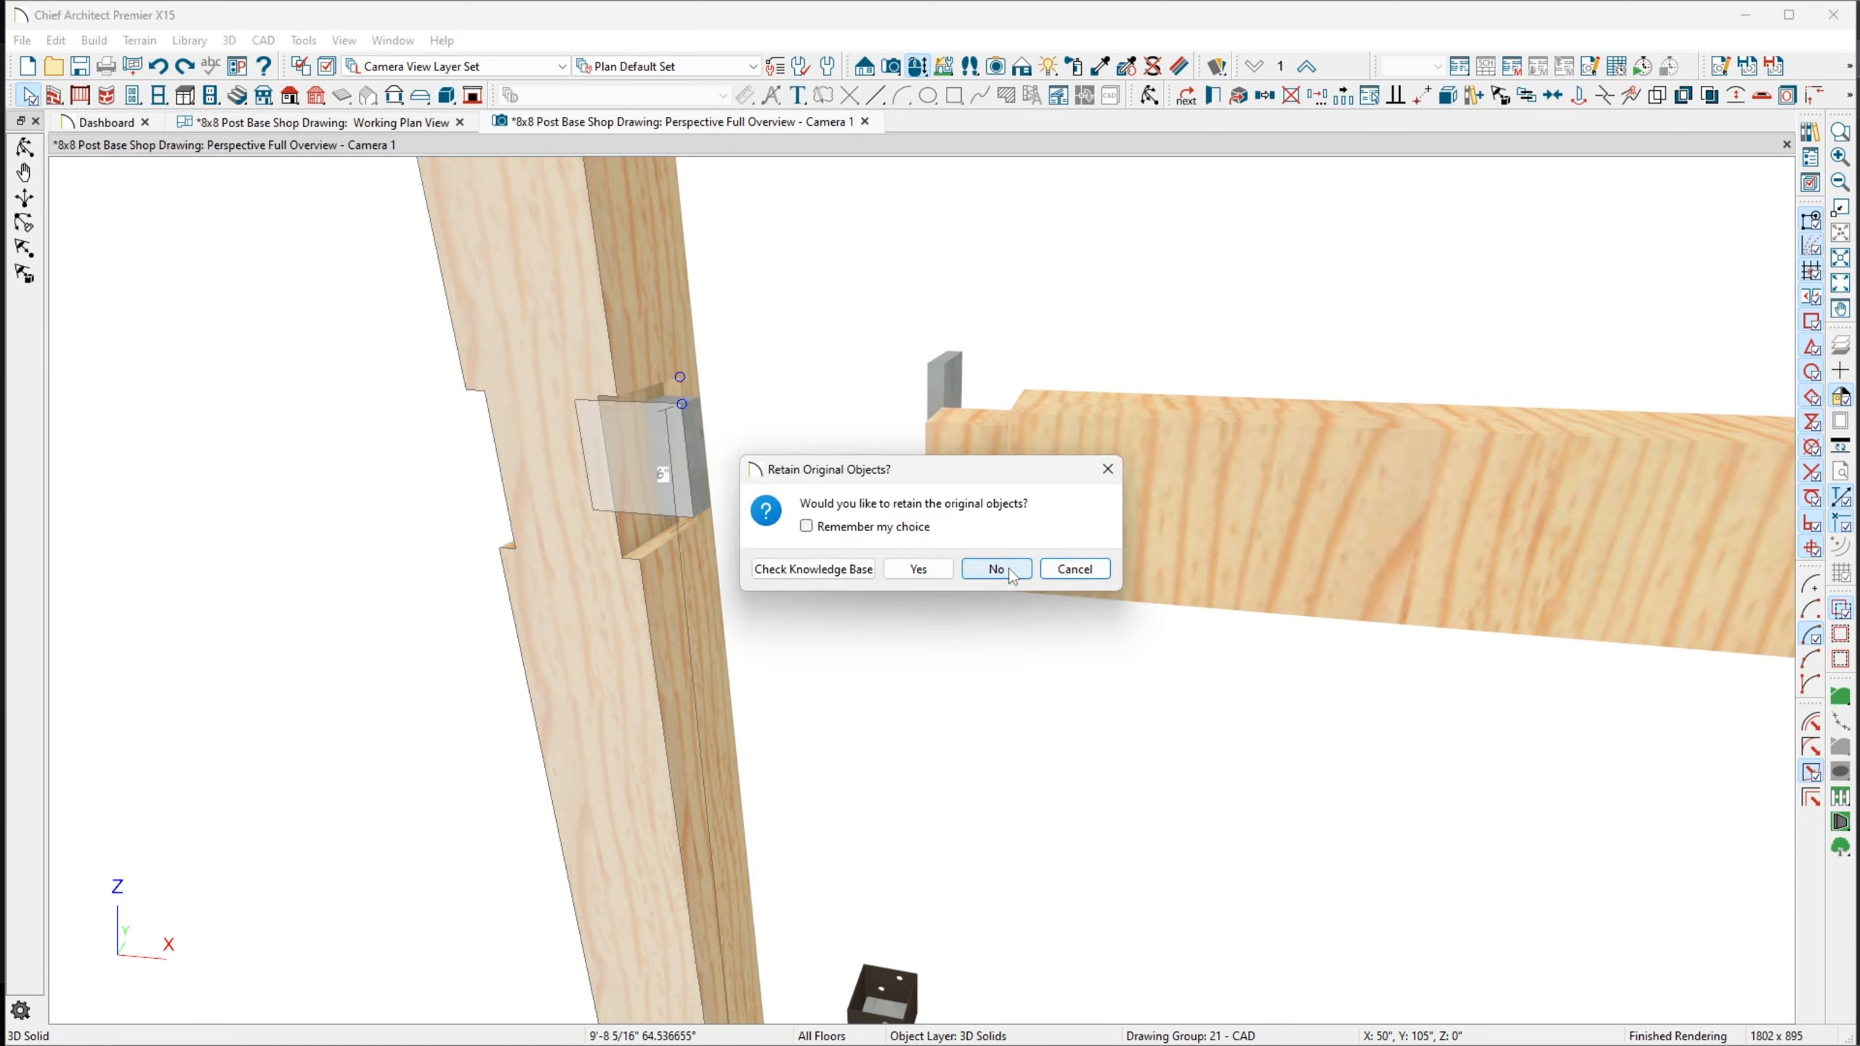
pyautogui.click(994, 569)
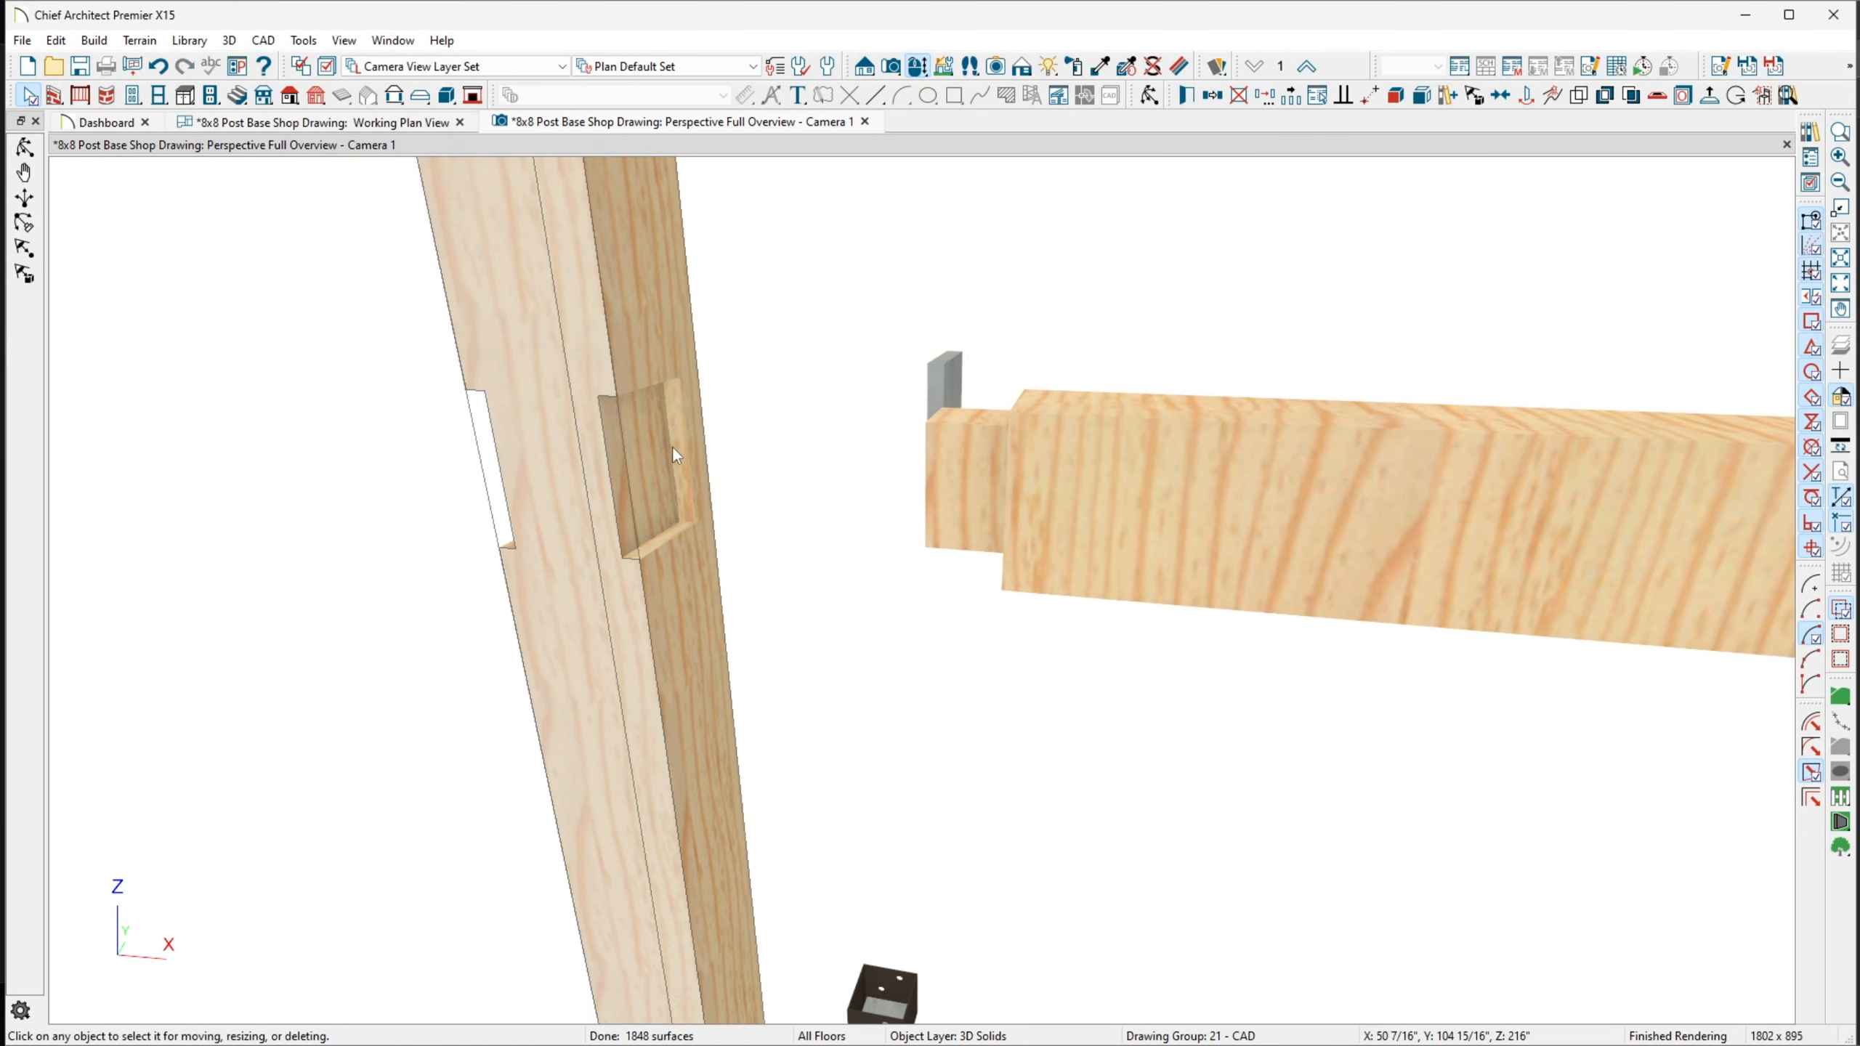
pyautogui.moveTo(785, 396)
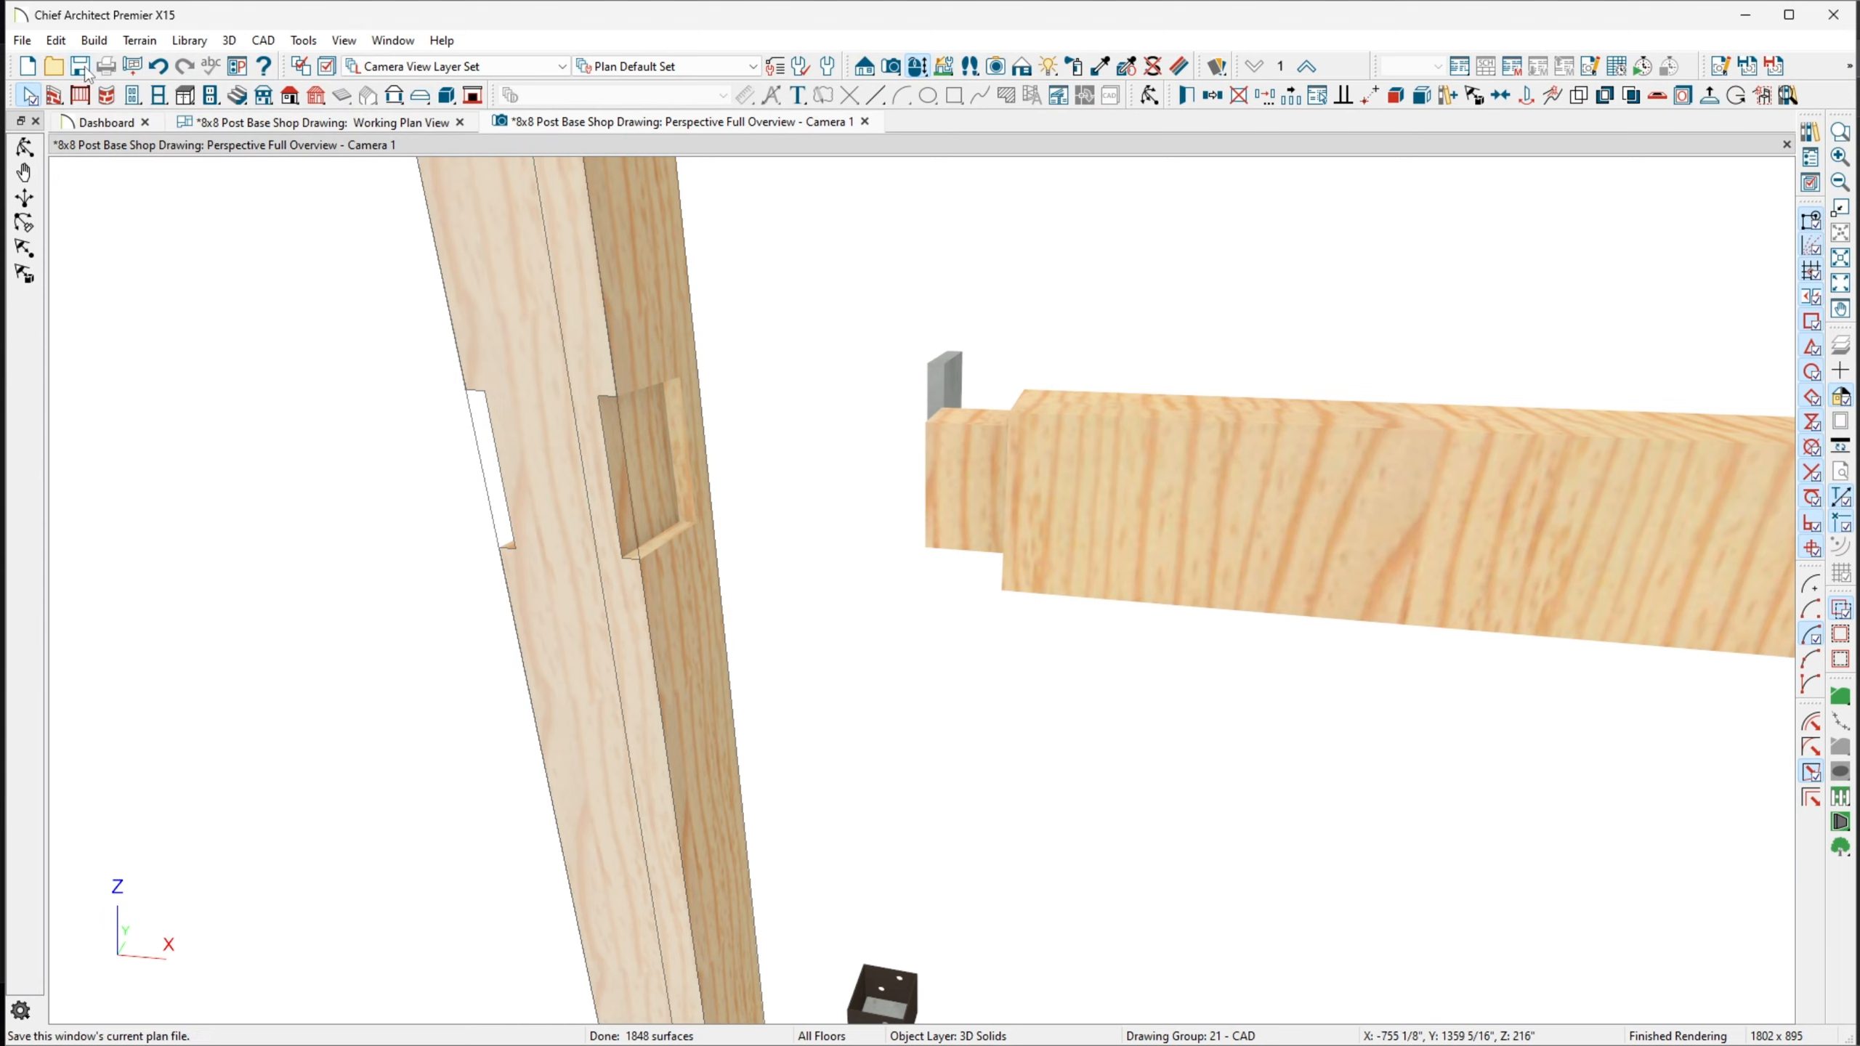
pyautogui.moveTo(80, 65)
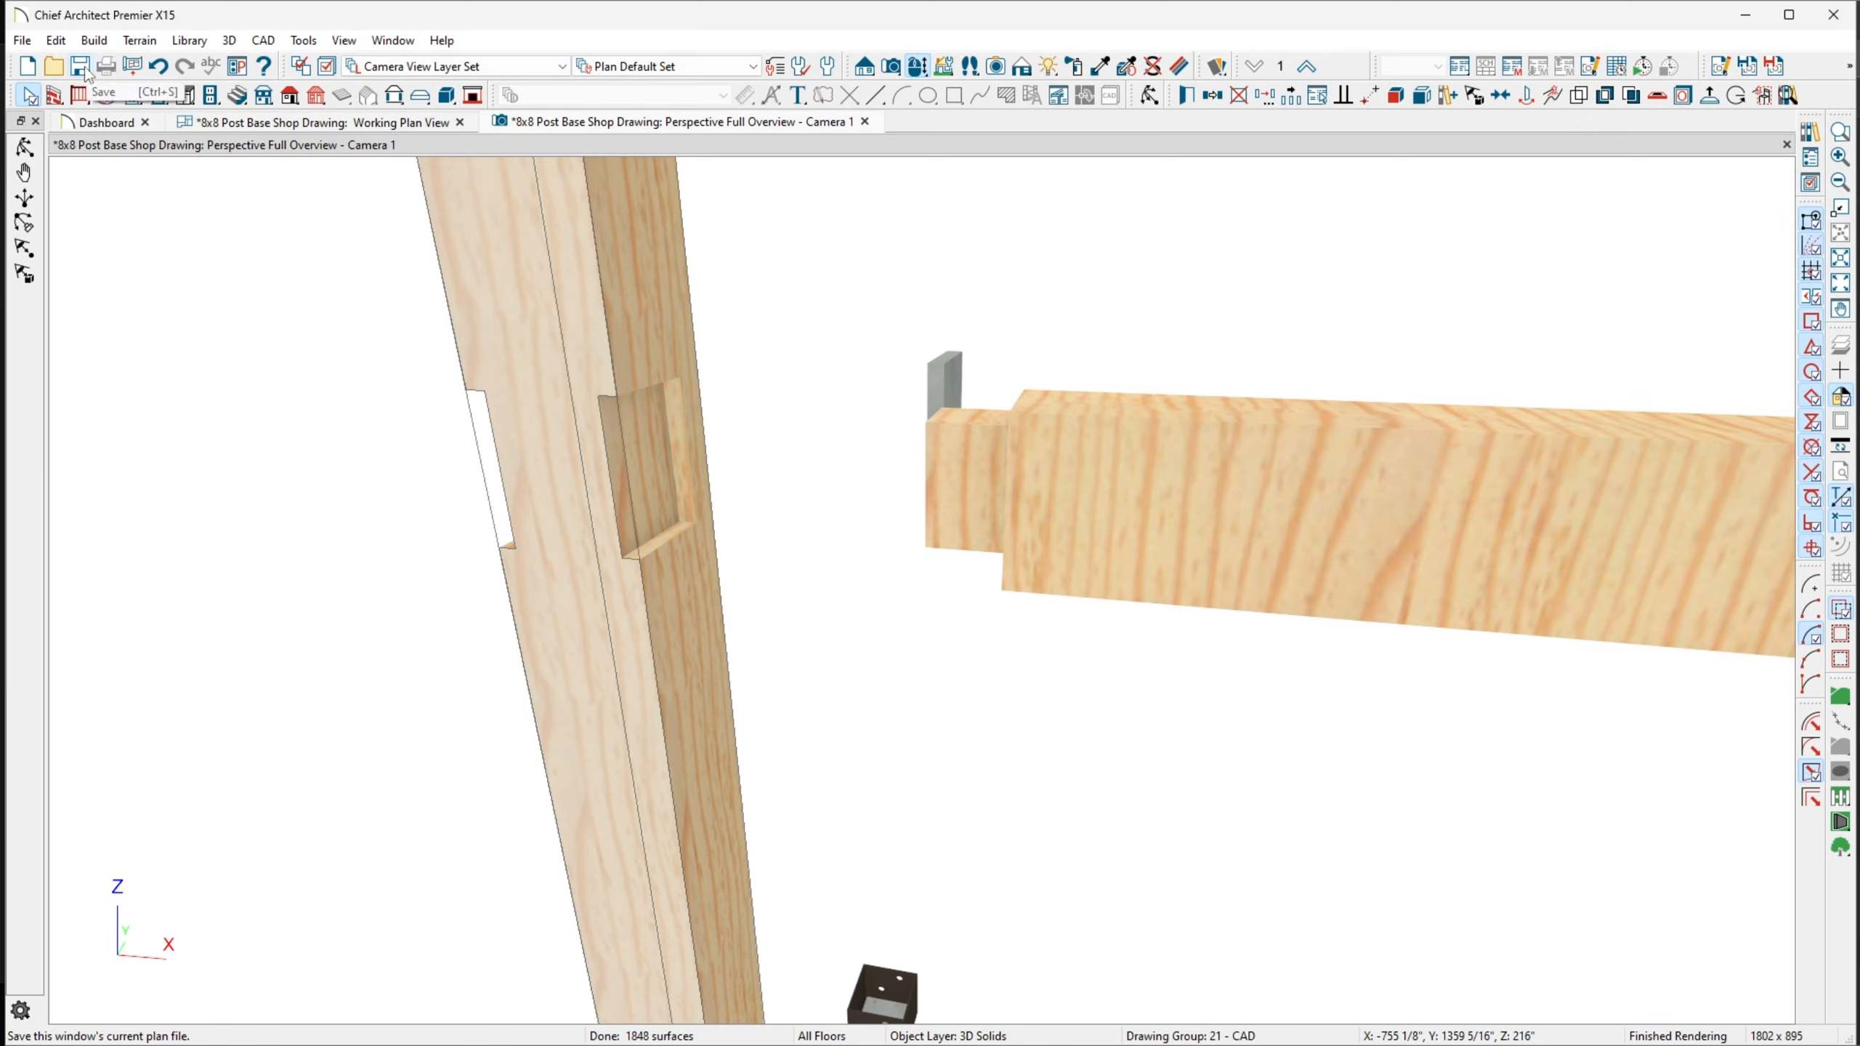